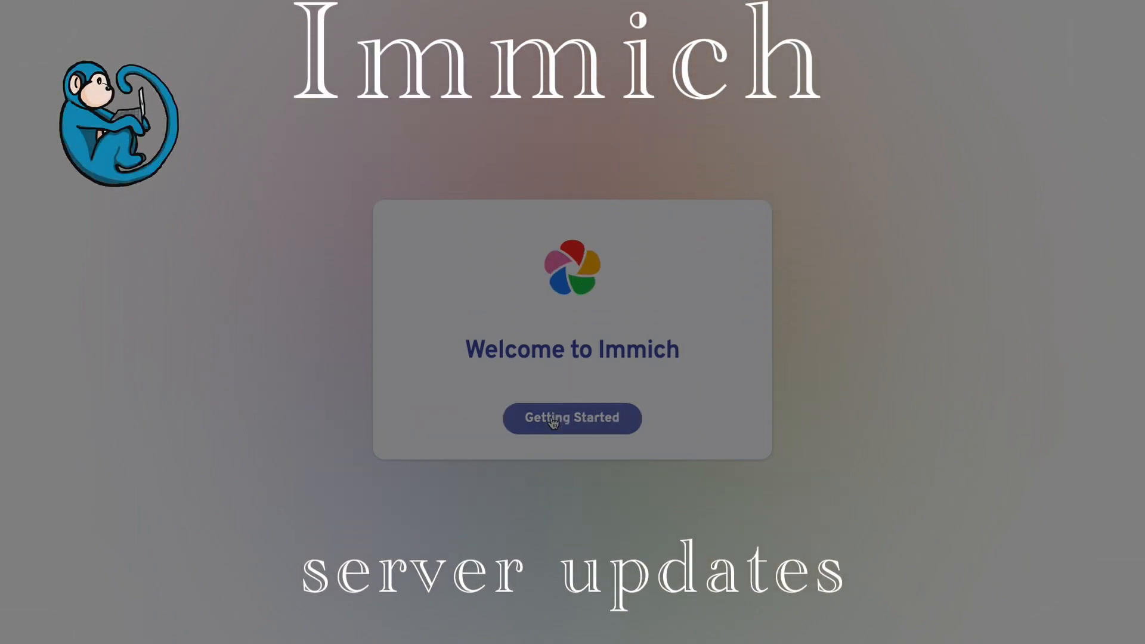
Enter Immich via Getting Started to see the new-version notice (server v1.135.3, latest v1.137.3).
click(571, 417)
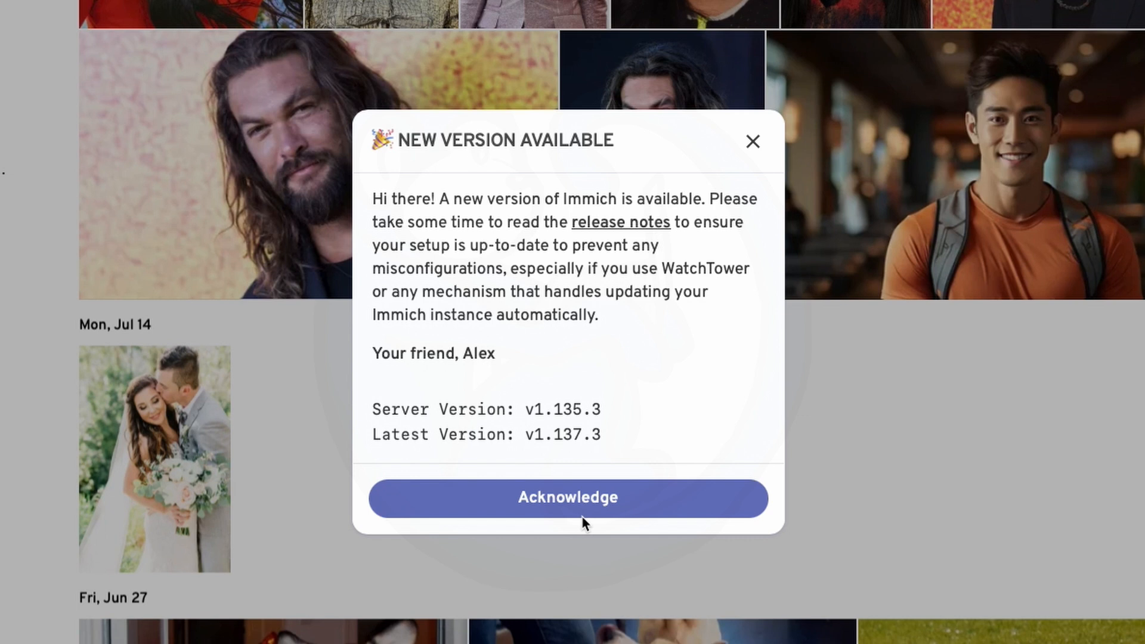
mouse_move(648, 229)
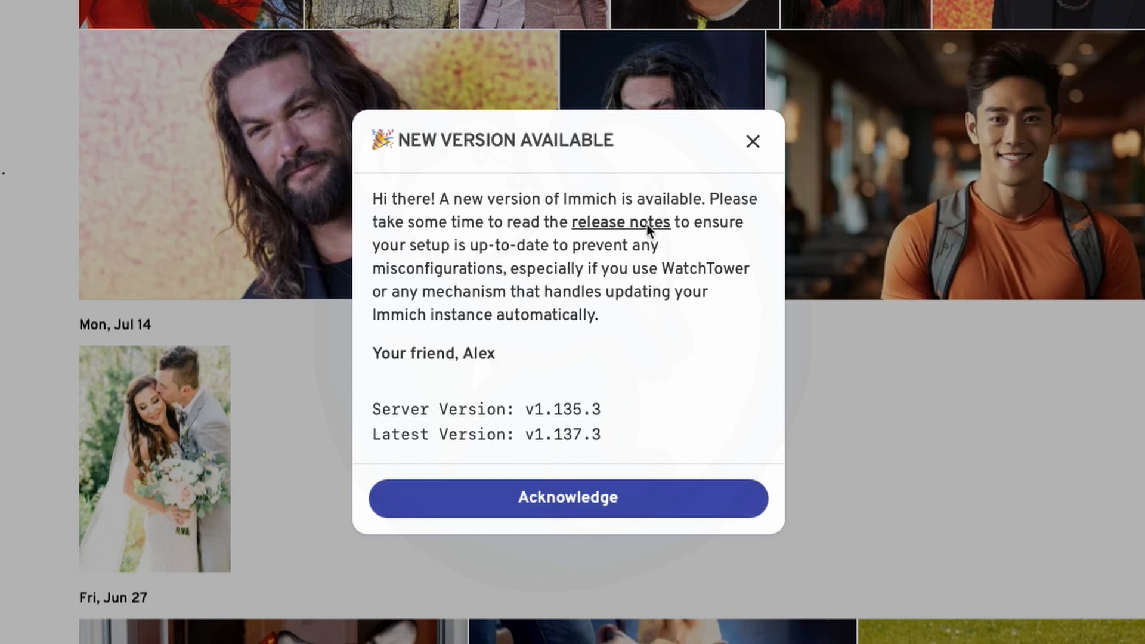
click(620, 222)
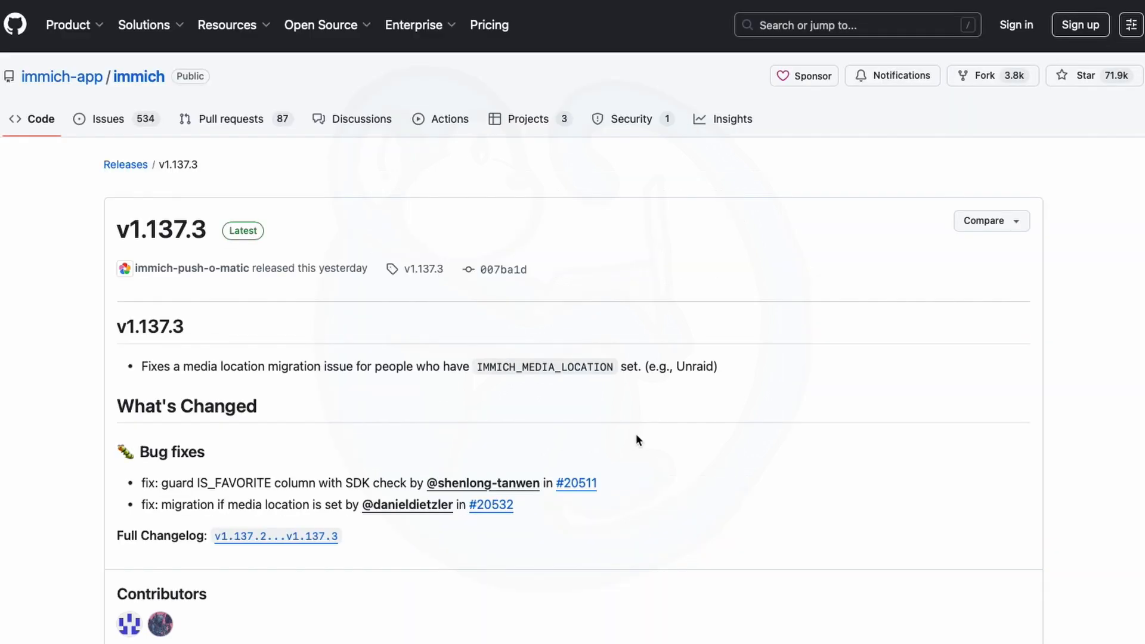
scroll(down, 3)
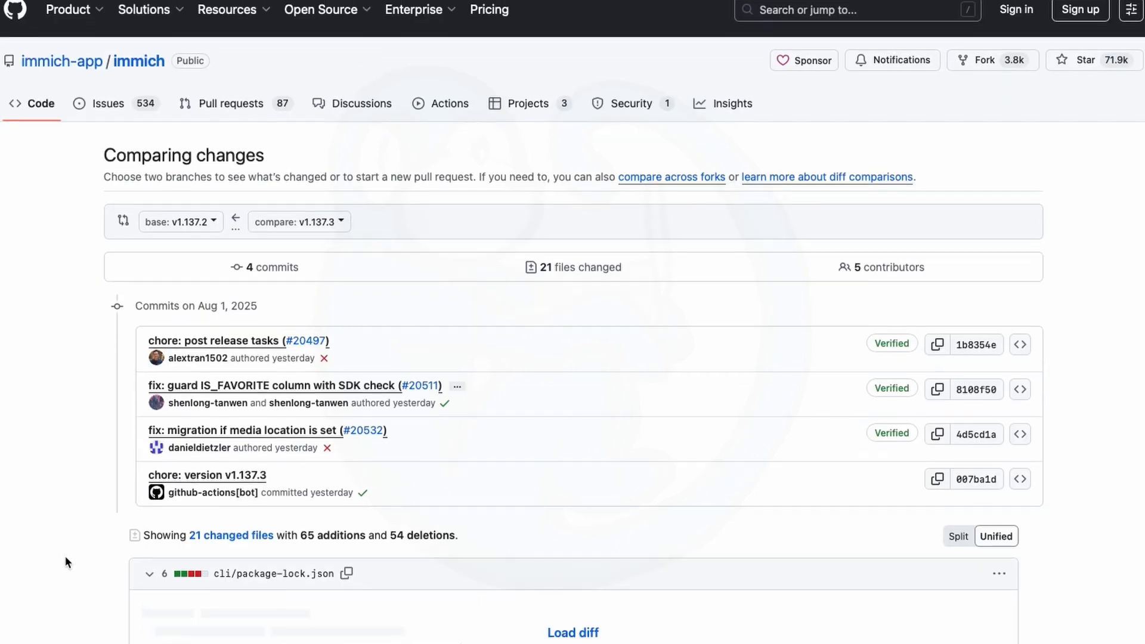
scroll(down, 3)
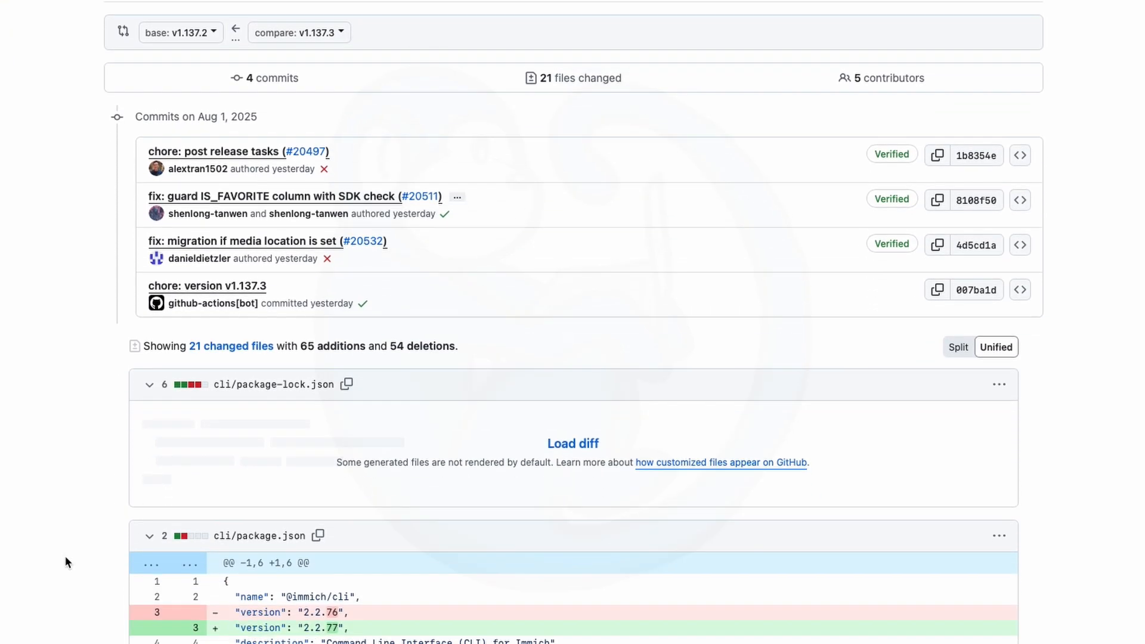
scroll(up, 3)
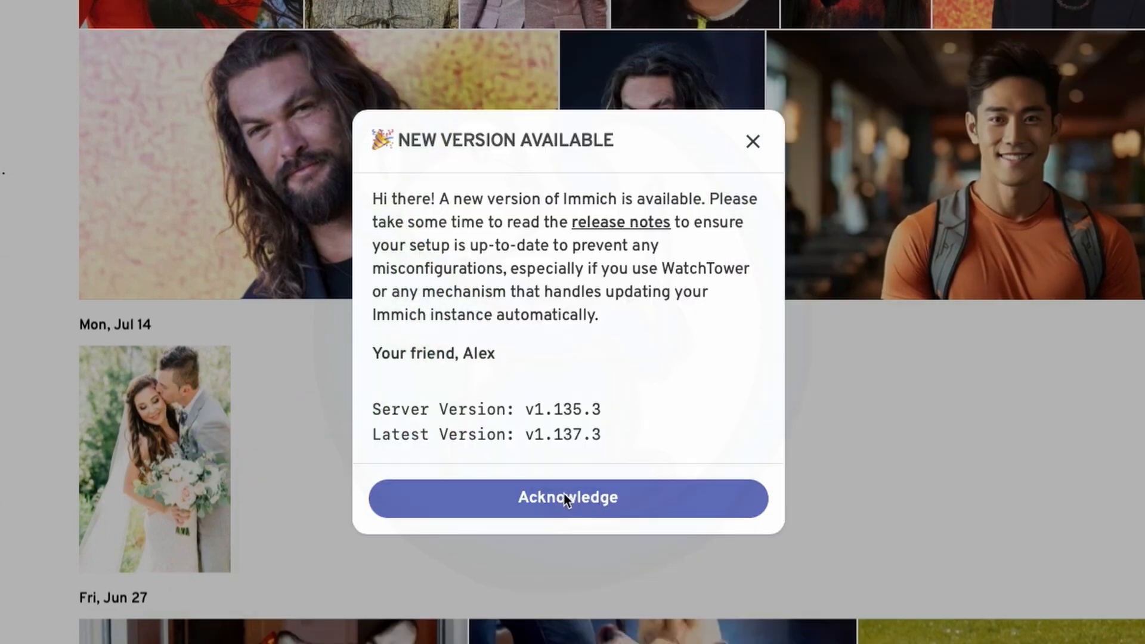
click(568, 497)
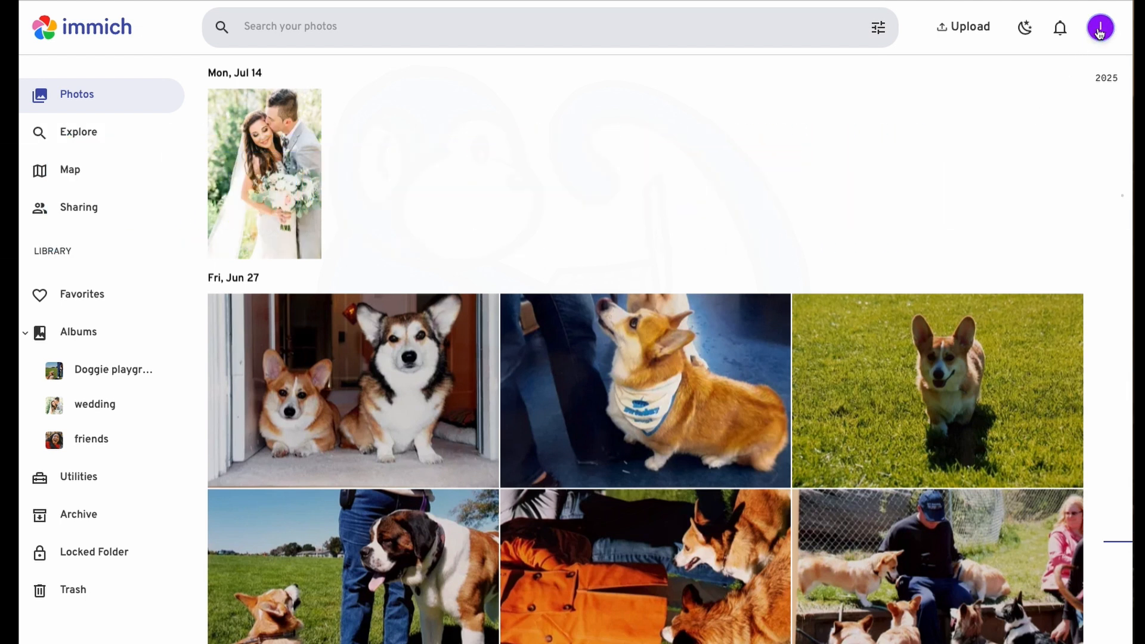
click(1099, 27)
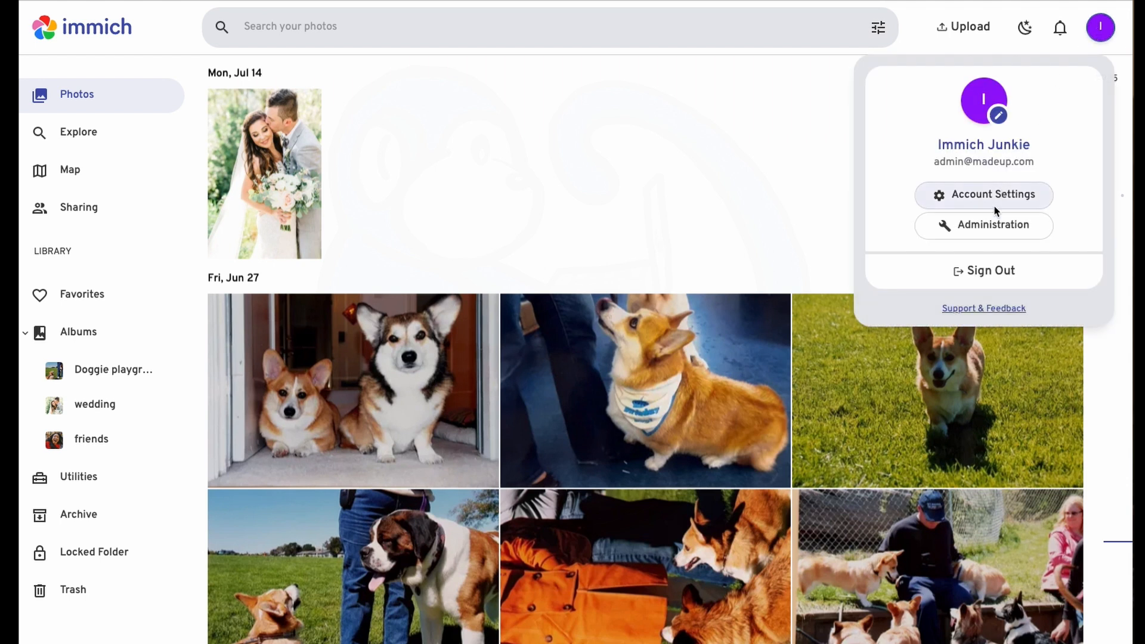
click(993, 225)
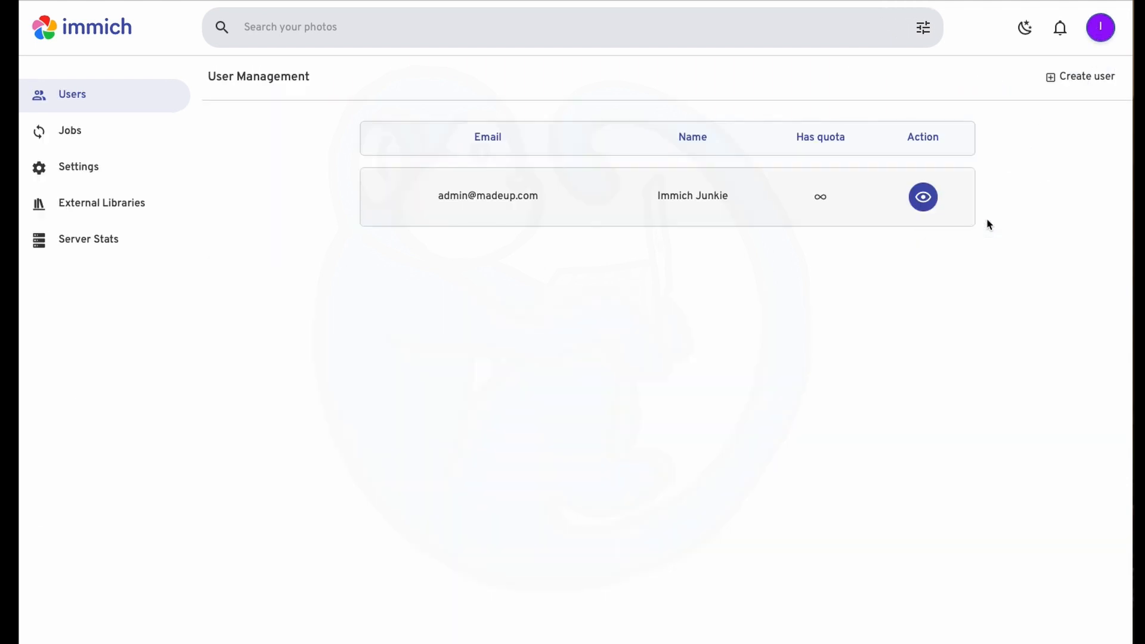
mouse_move(93, 135)
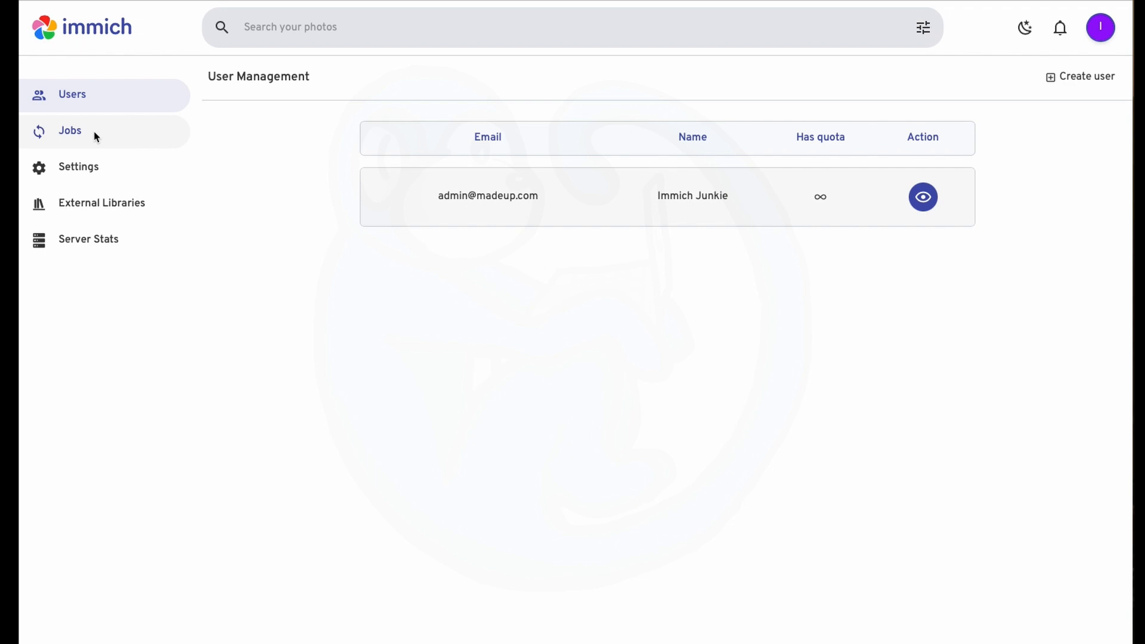
click(79, 167)
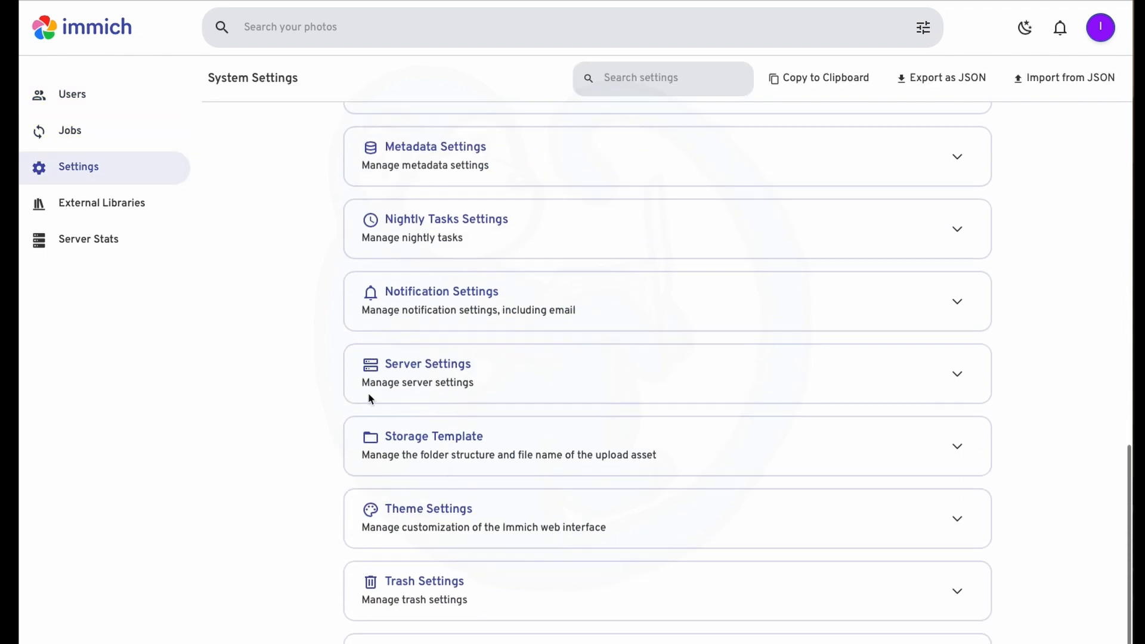
scroll(down, 3)
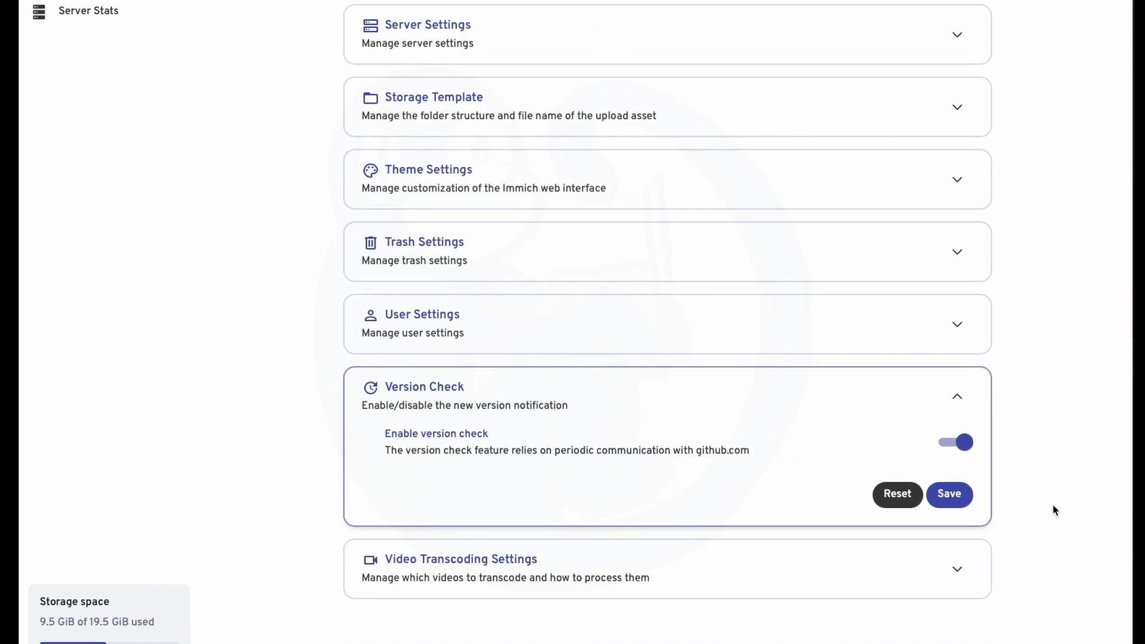
click(948, 494)
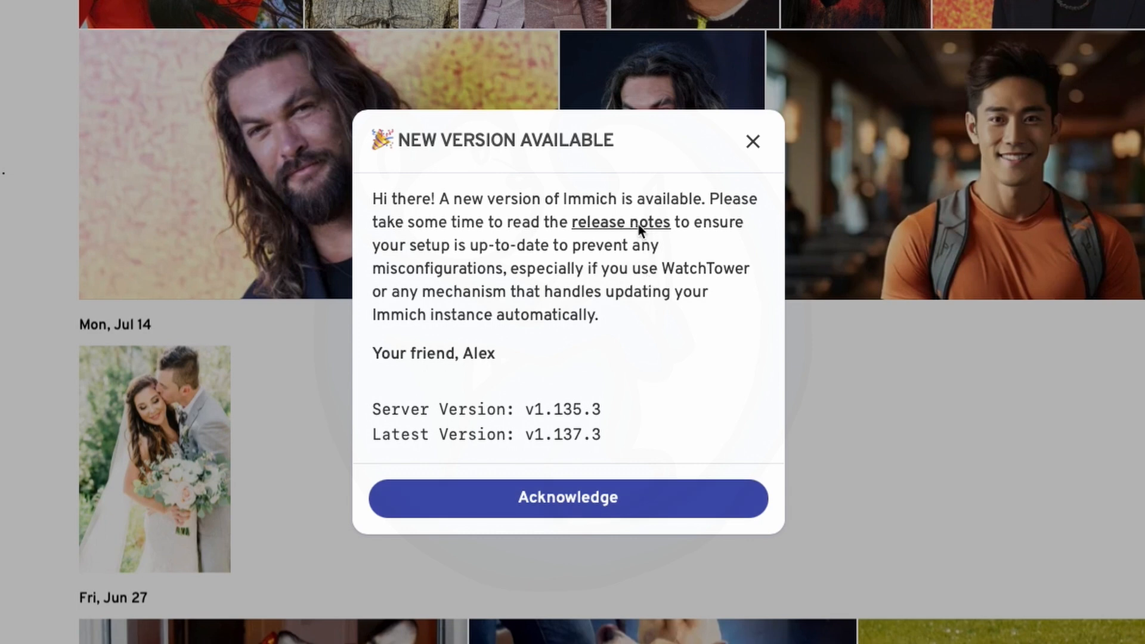
click(620, 221)
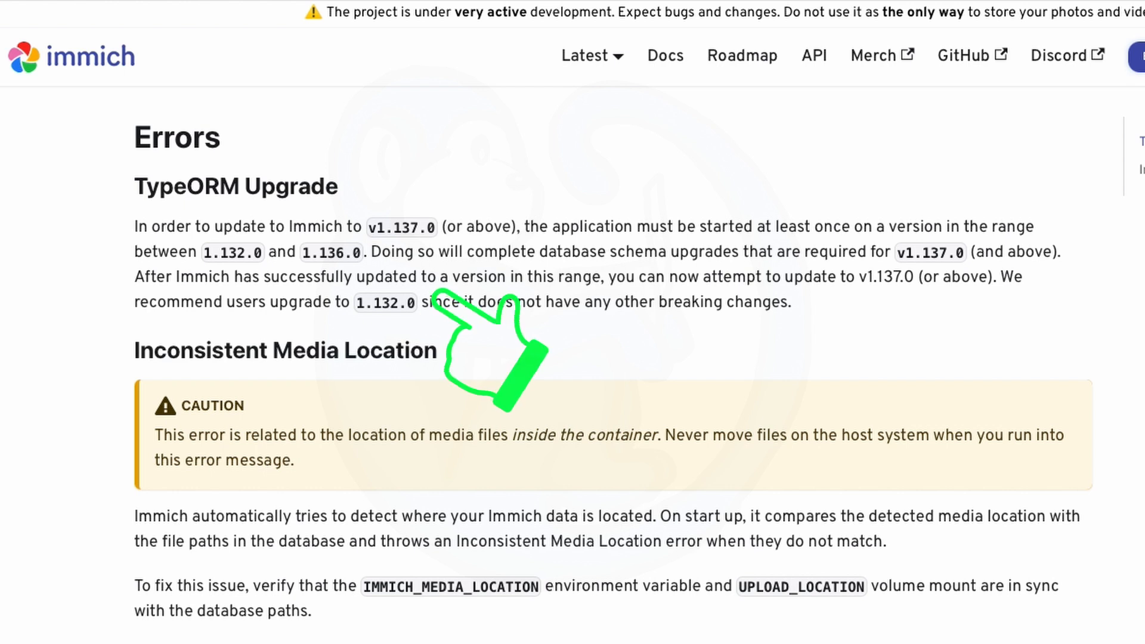
mouse_move(481, 351)
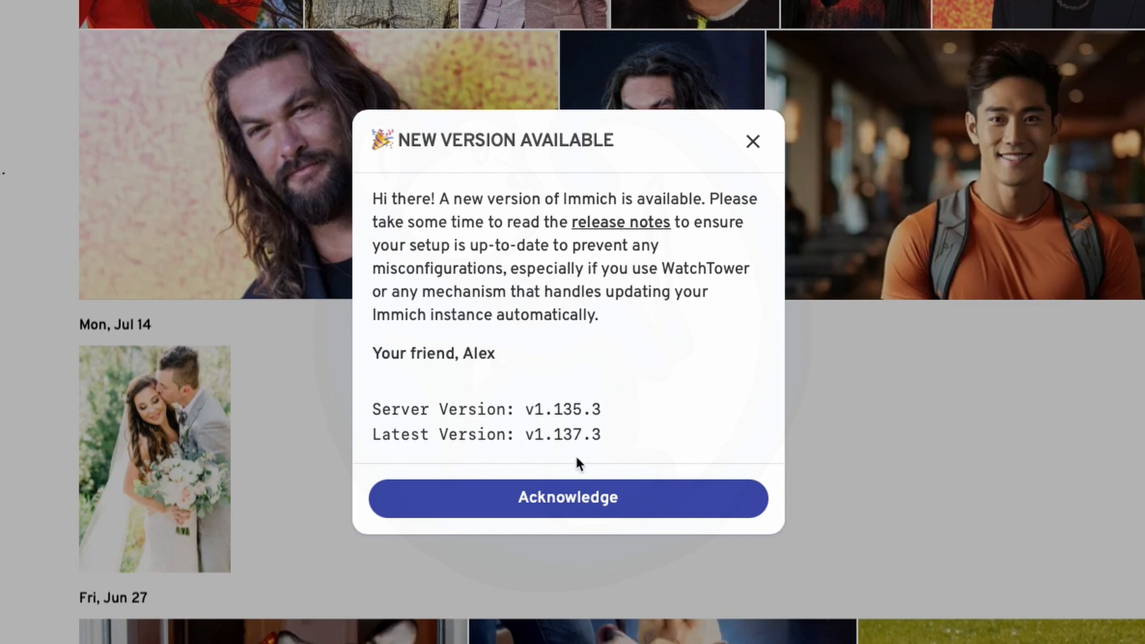
mouse_move(568, 498)
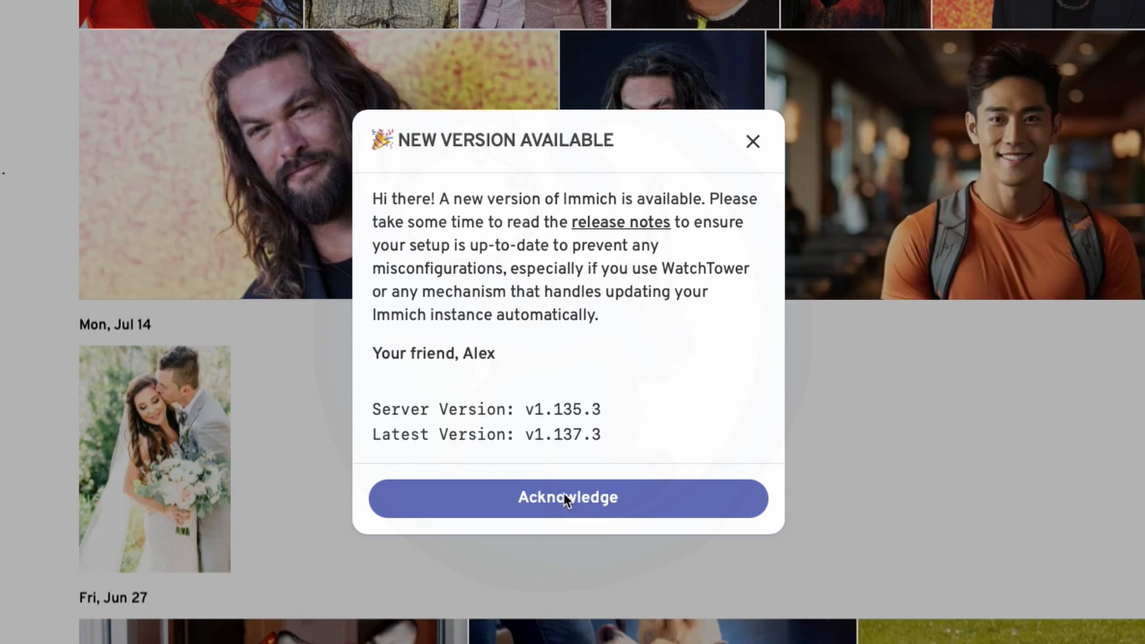
Acknowledge the version notice and reach the Jobs page under Administration.
click(568, 497)
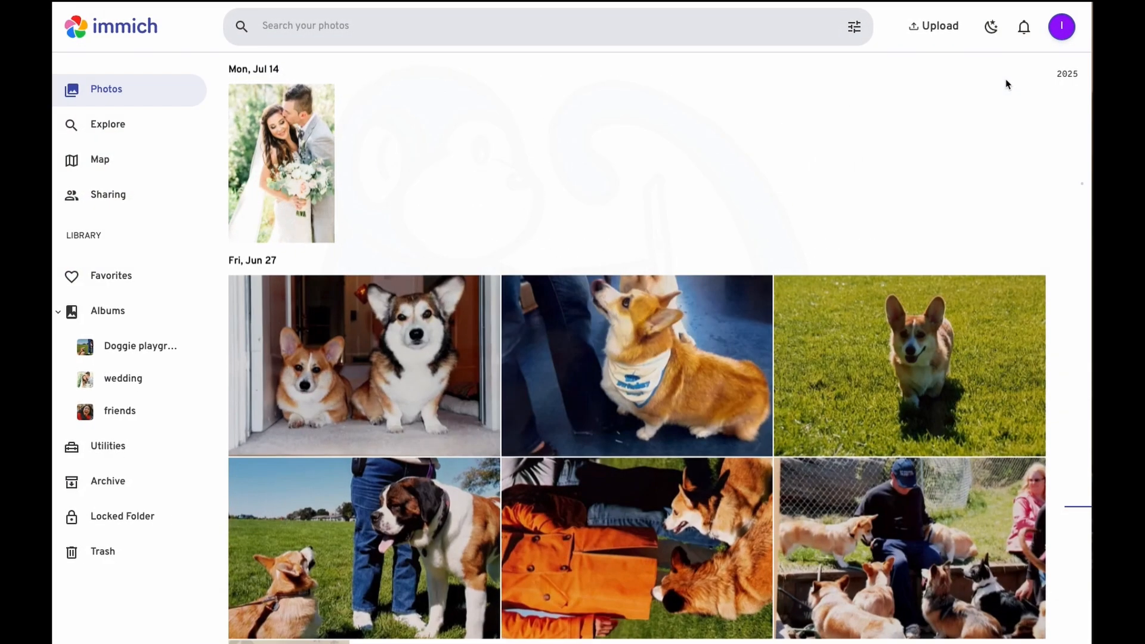
mouse_move(1046, 49)
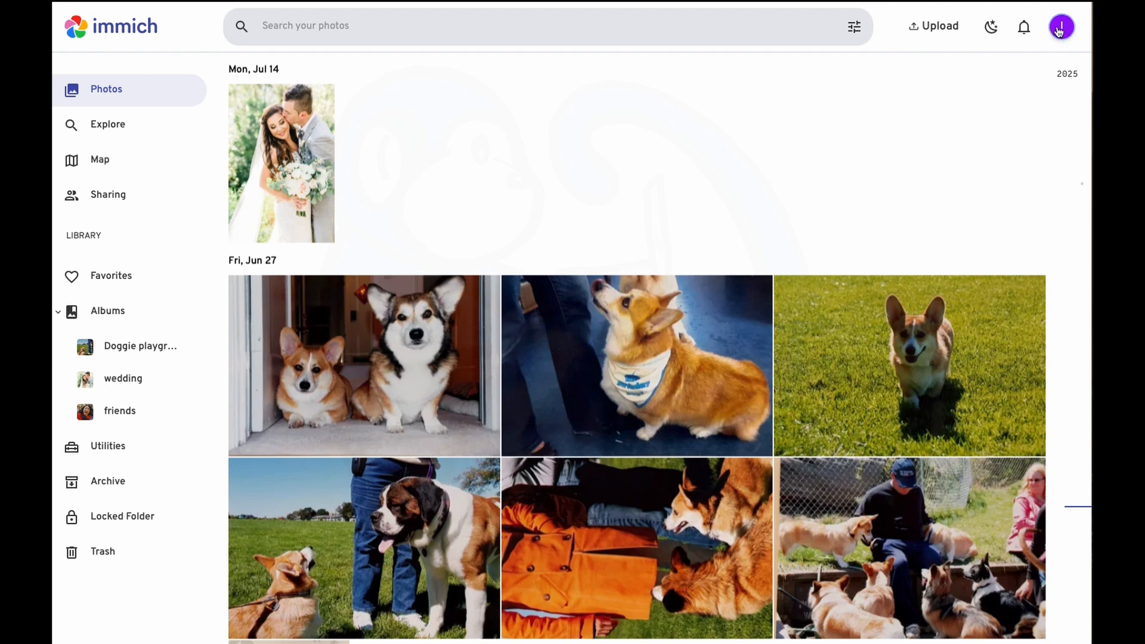
click(1062, 27)
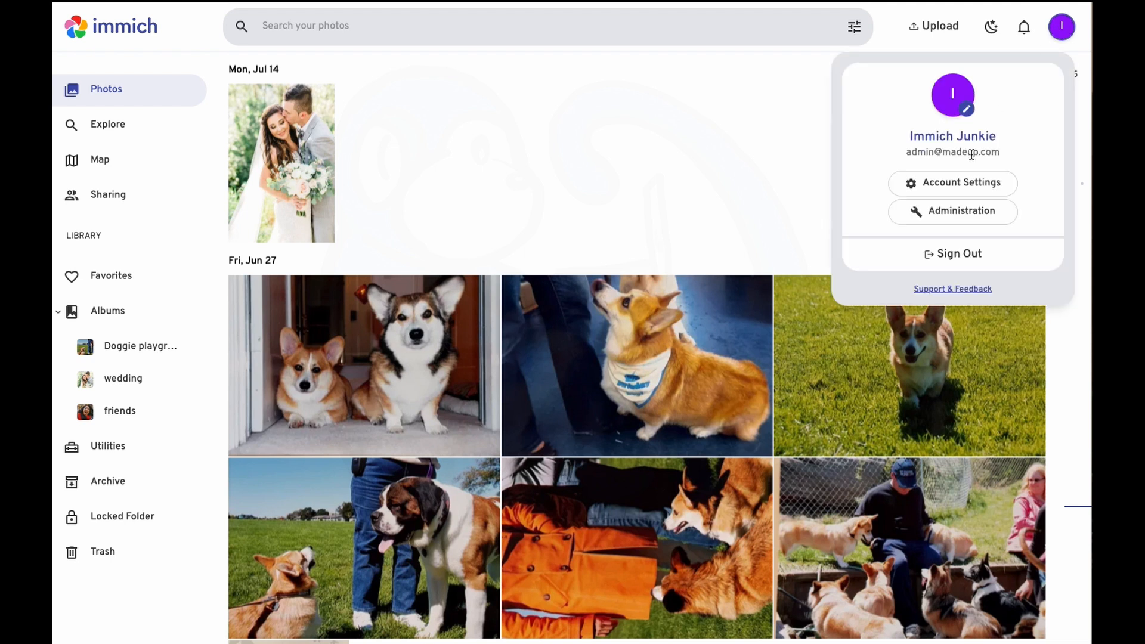
click(961, 212)
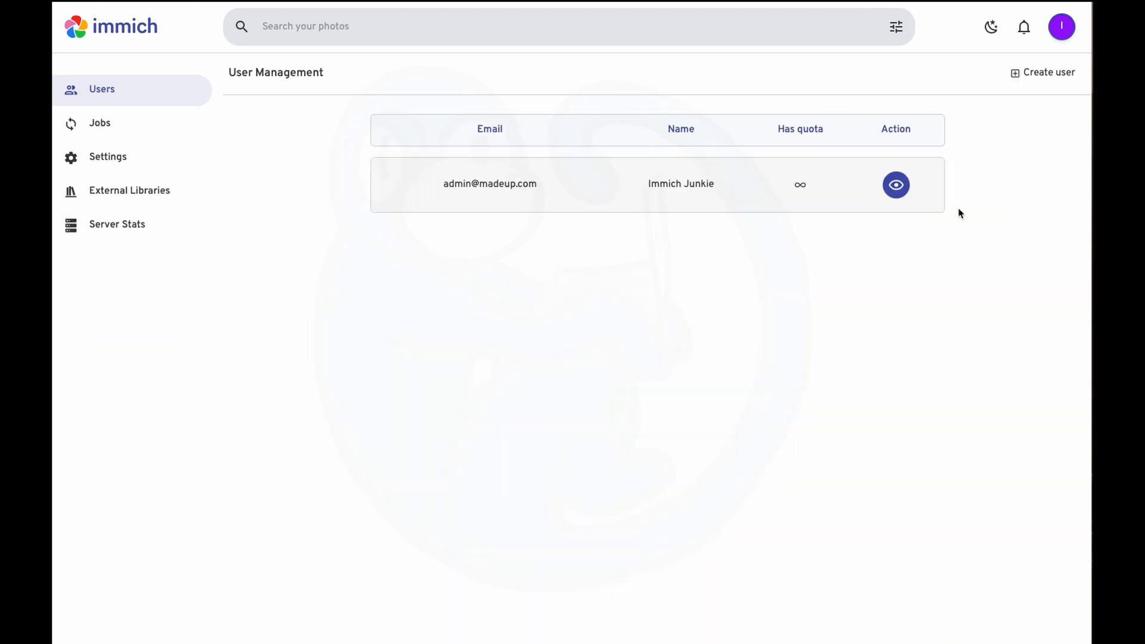
mouse_move(99, 122)
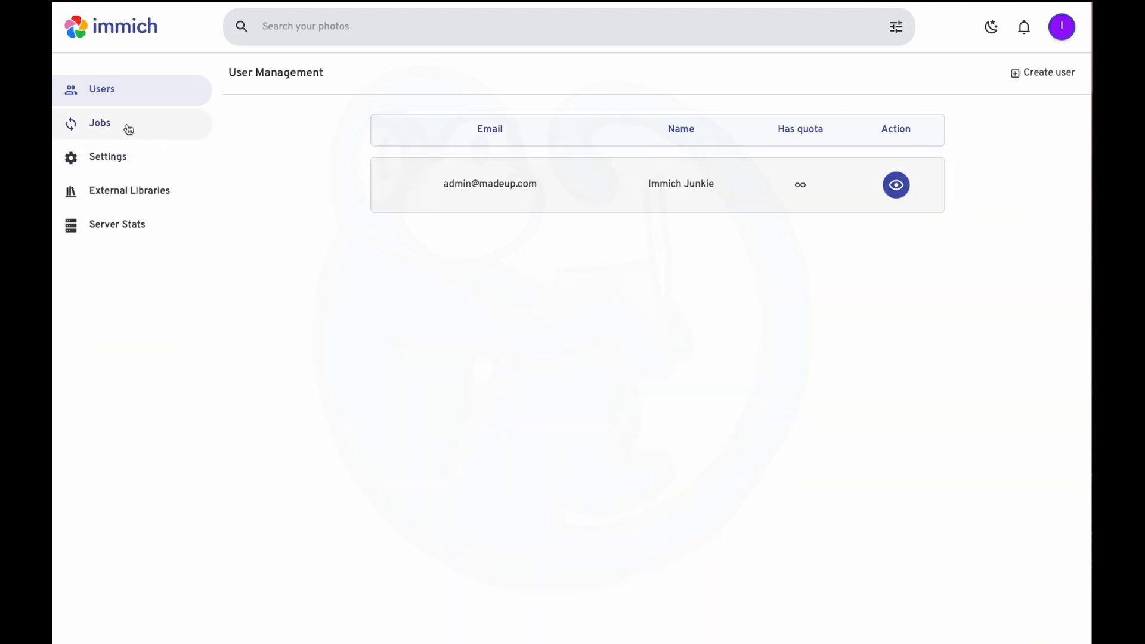
click(99, 123)
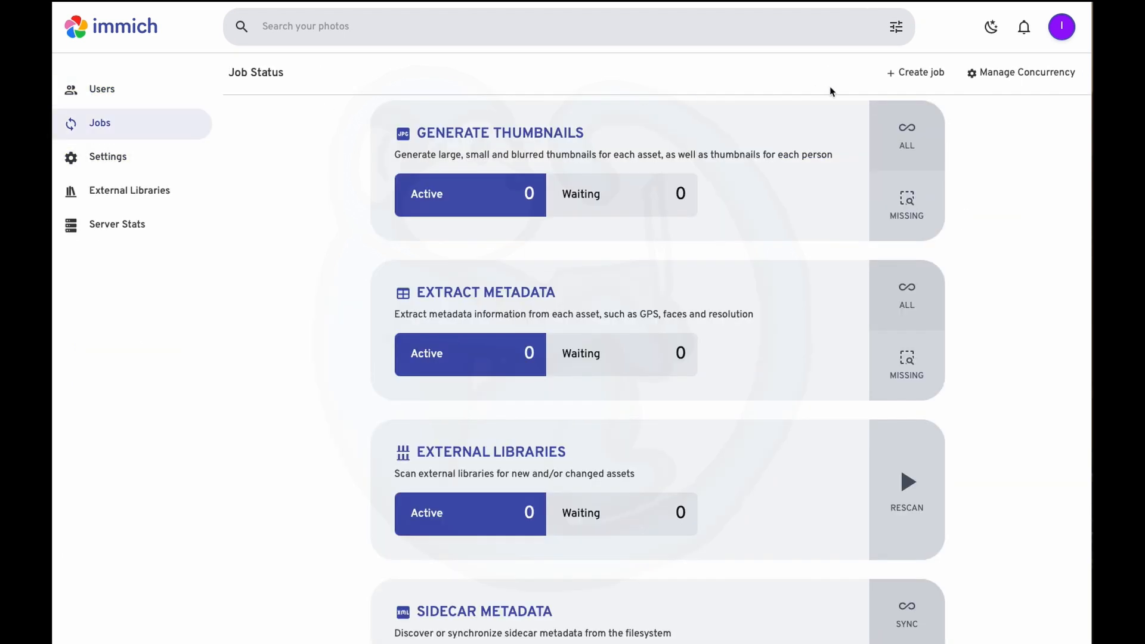
mouse_move(914, 72)
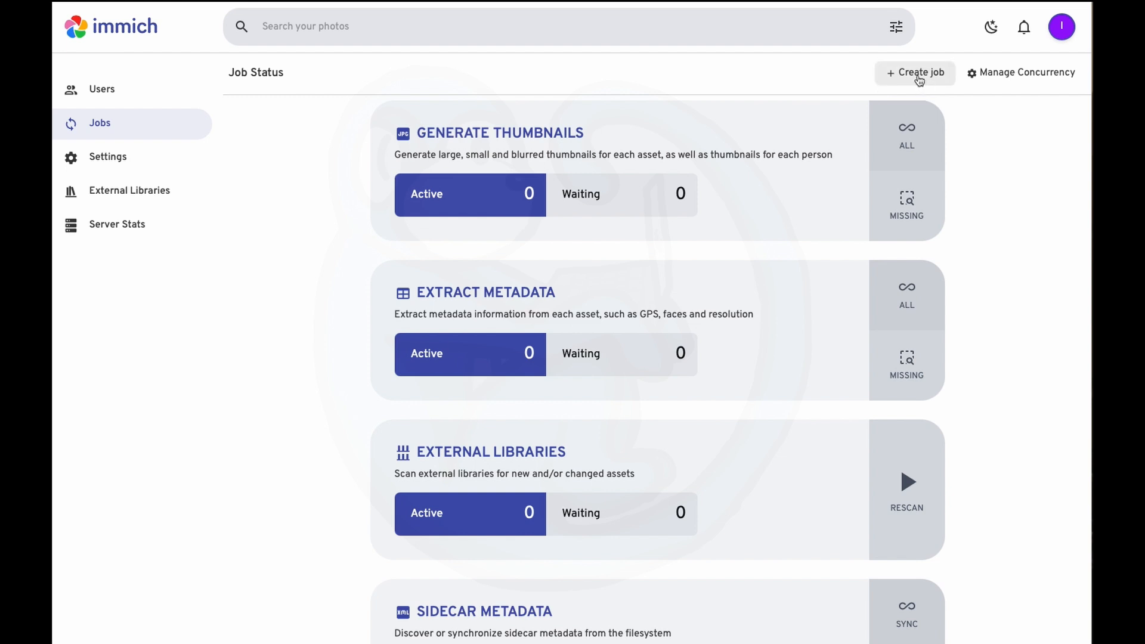
Create a new job of type Create Database Dump to back up the database.
click(915, 72)
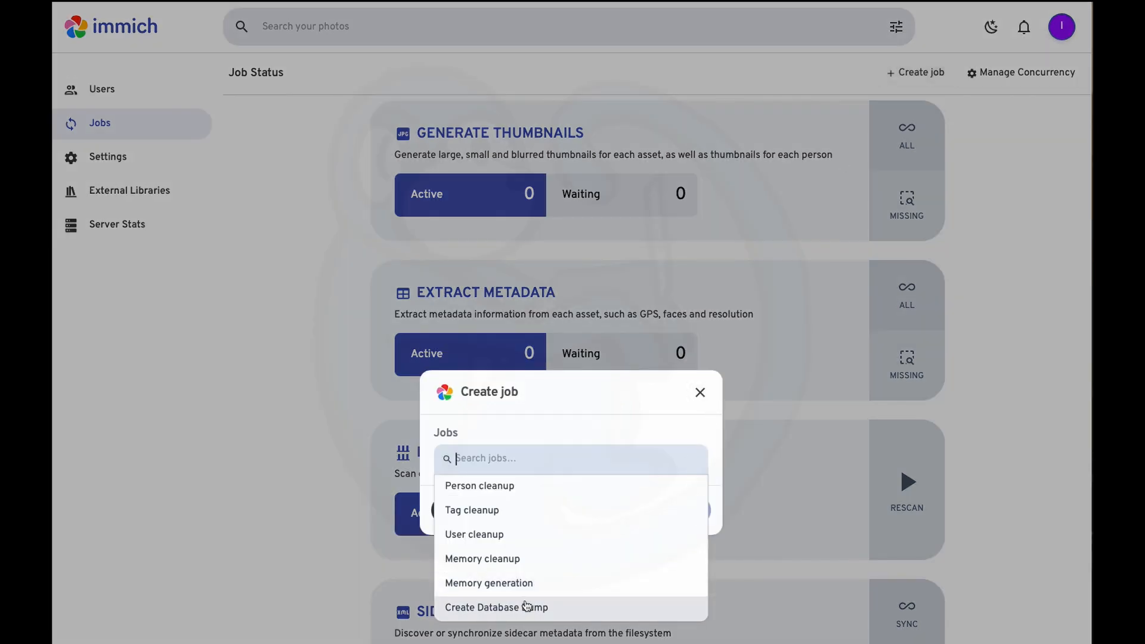
mouse_move(587, 613)
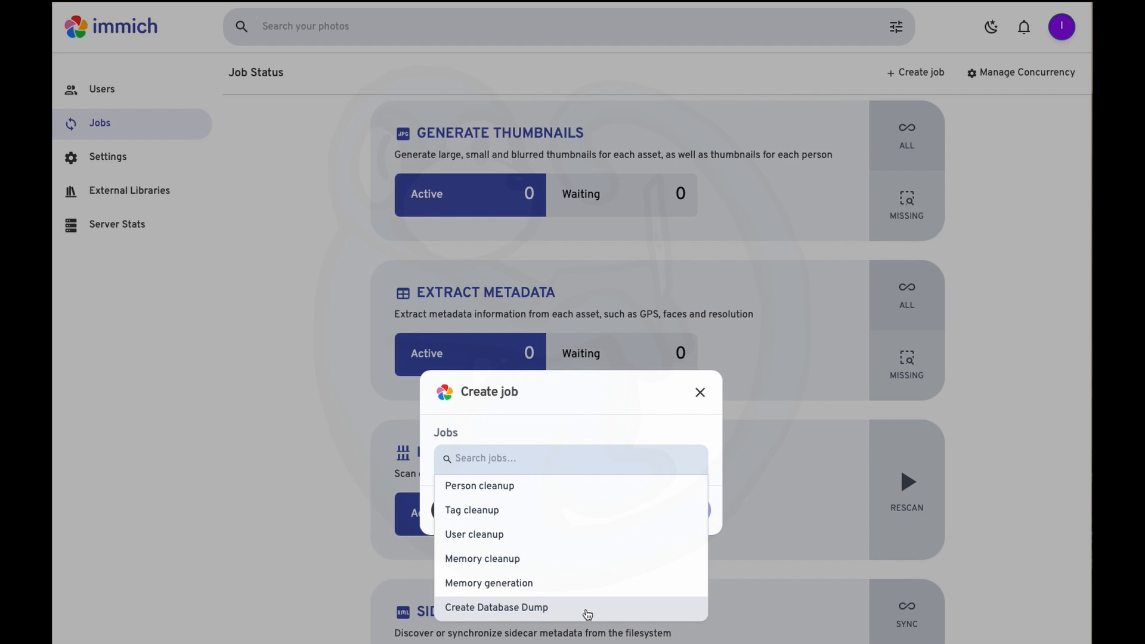
click(496, 607)
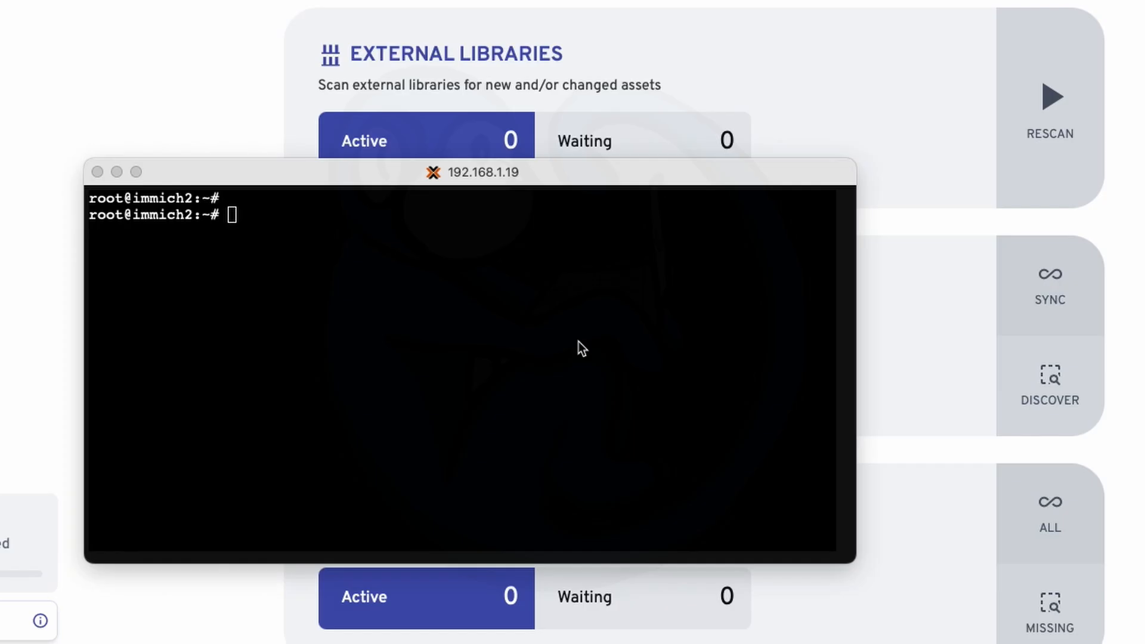
List /opt/immich/upload/backups/ newest first with ls -lht.
text(ls -lht /opt/immich/upload/backups/)
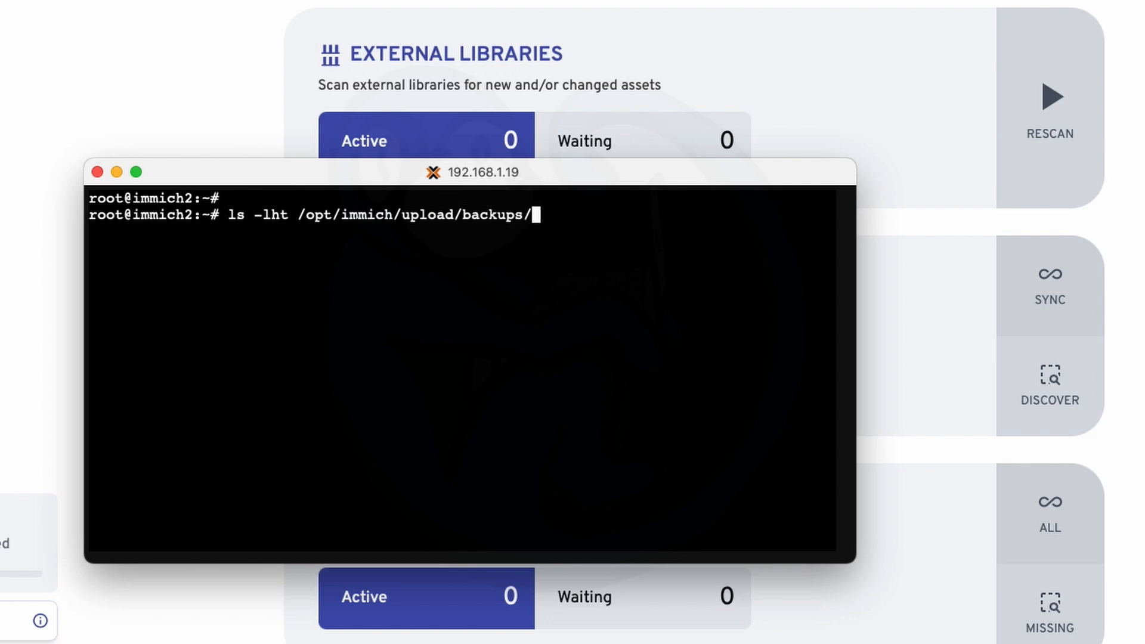
key(Return)
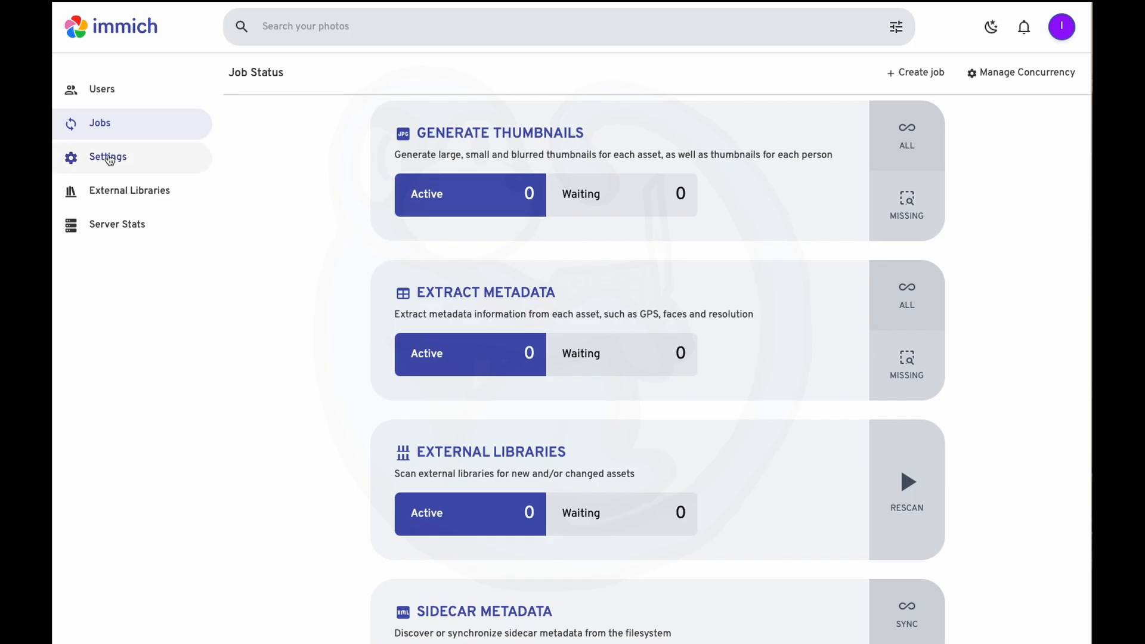
click(107, 157)
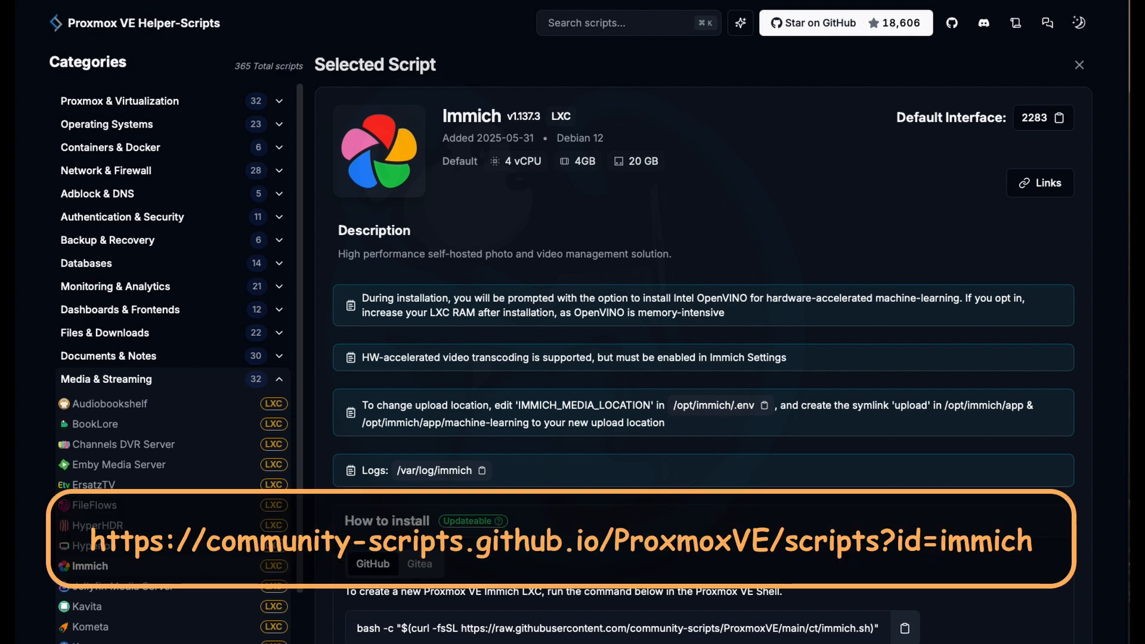
mouse_move(949, 335)
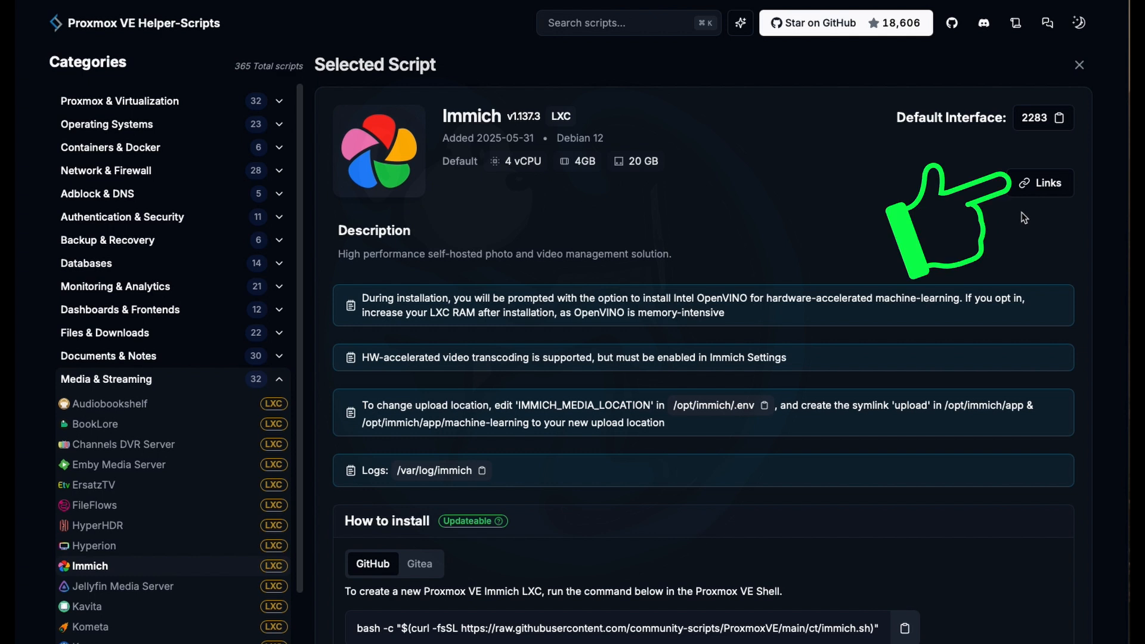
mouse_move(1042, 182)
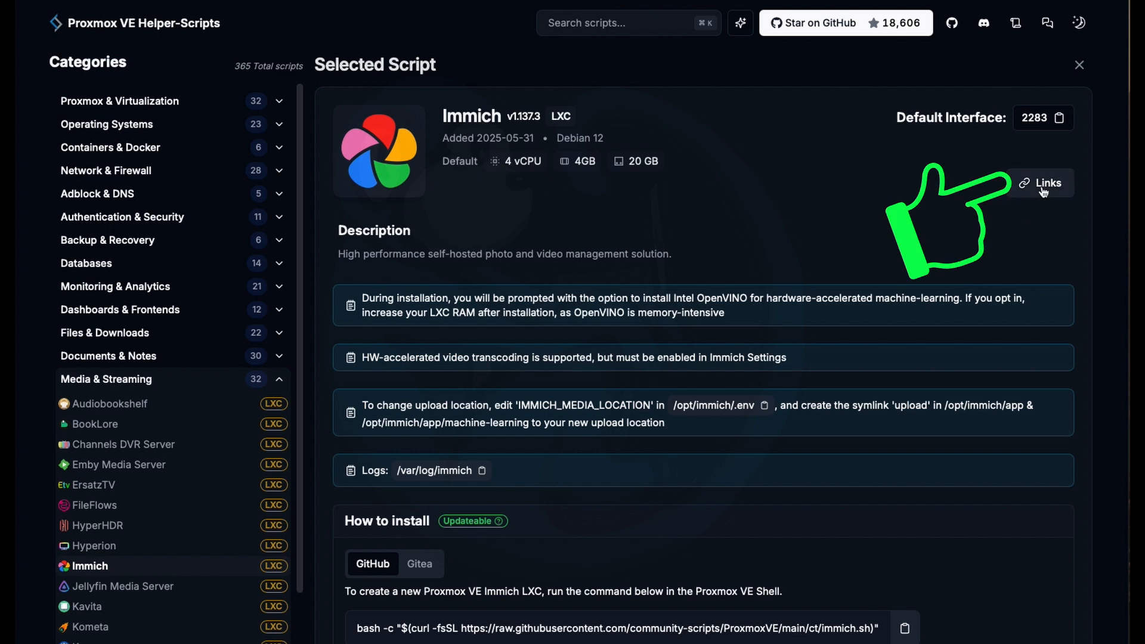
Open the Immich script's Update Source link from the Links menu.
click(1040, 182)
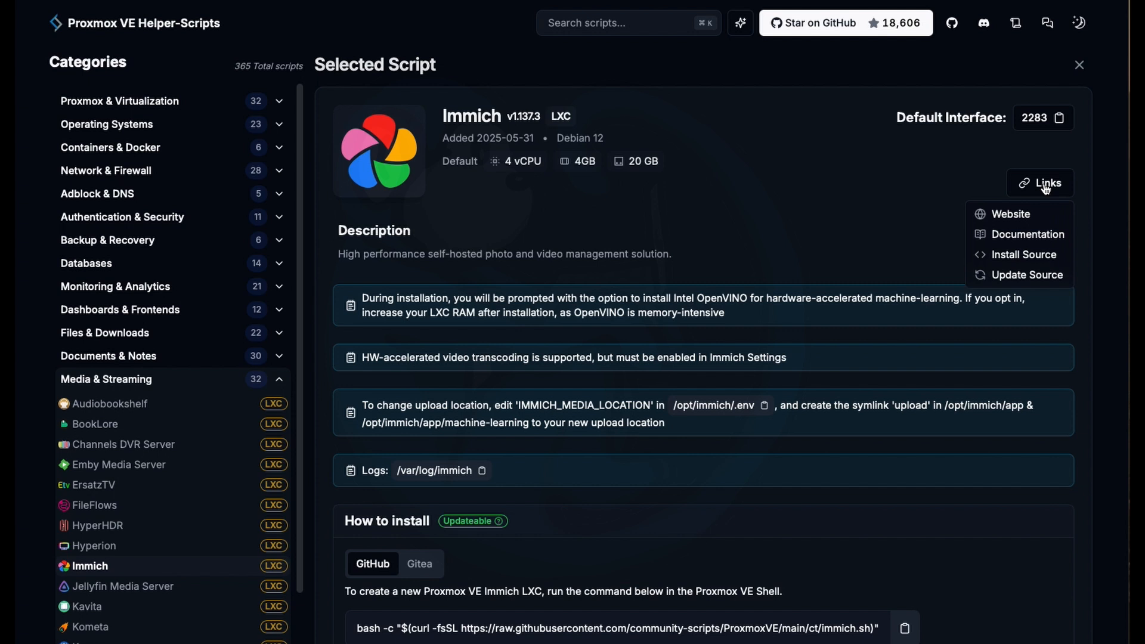
mouse_move(1027, 274)
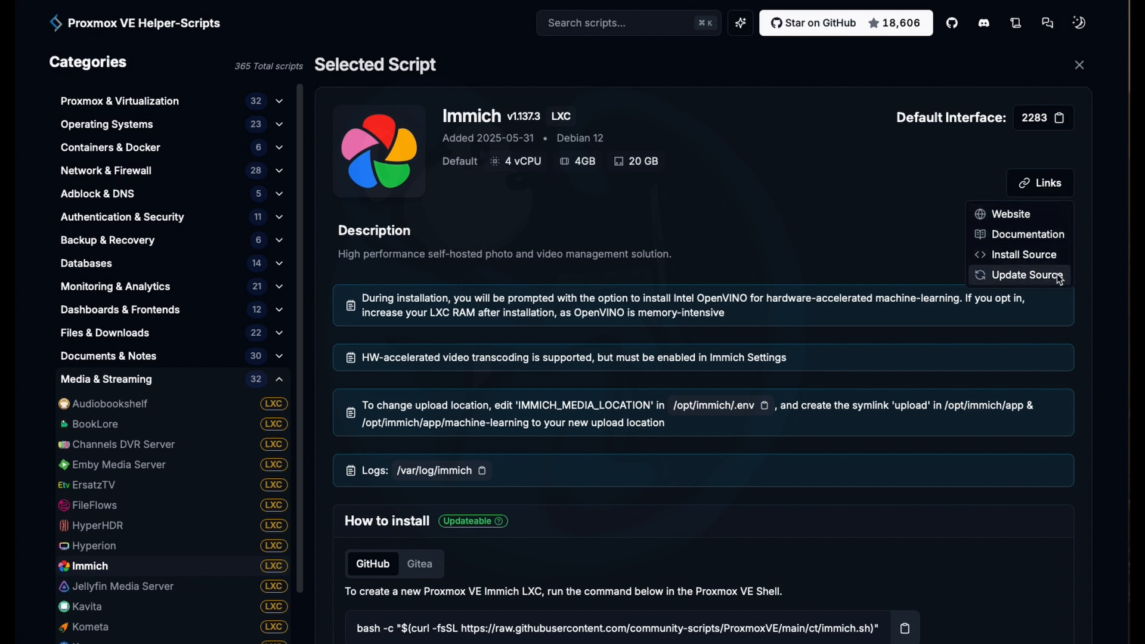
click(1026, 274)
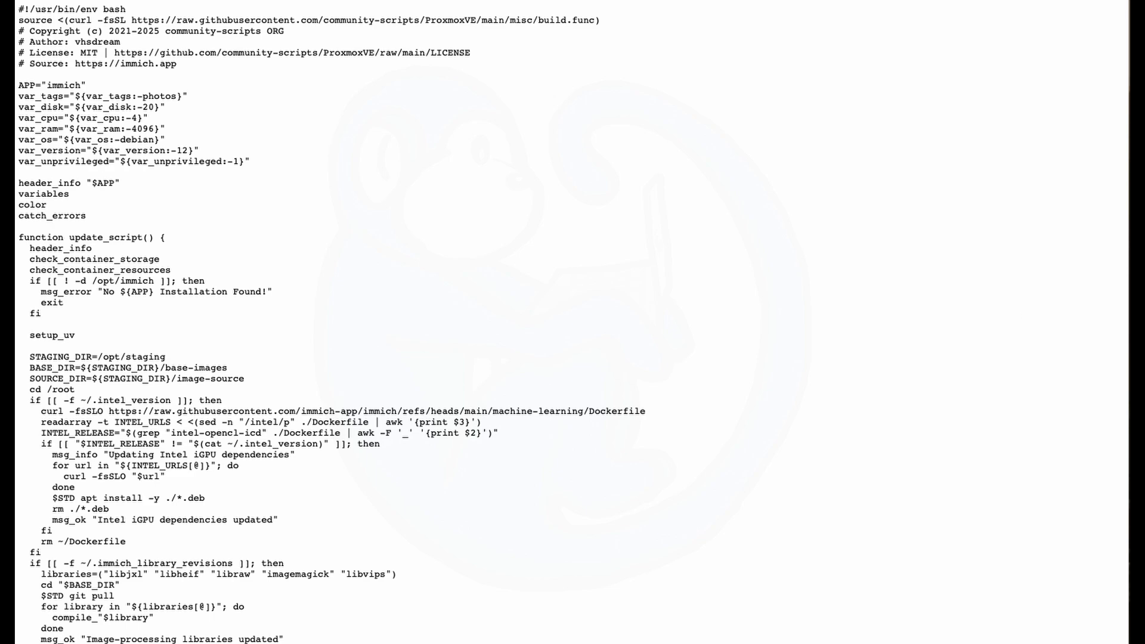
scroll(down, 3)
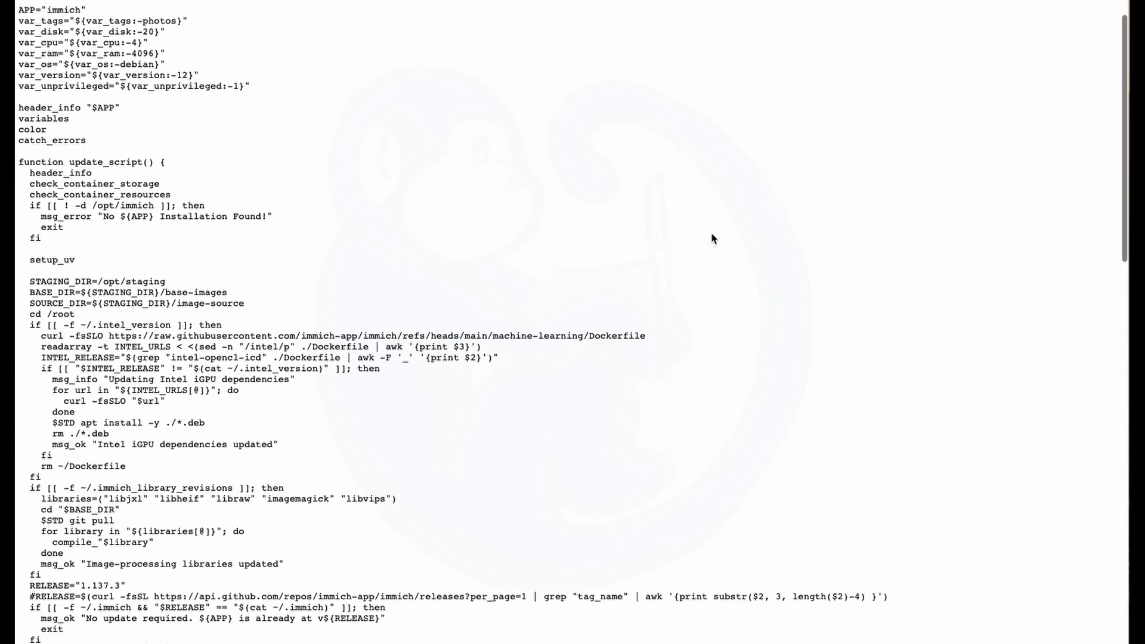
scroll(down, 3)
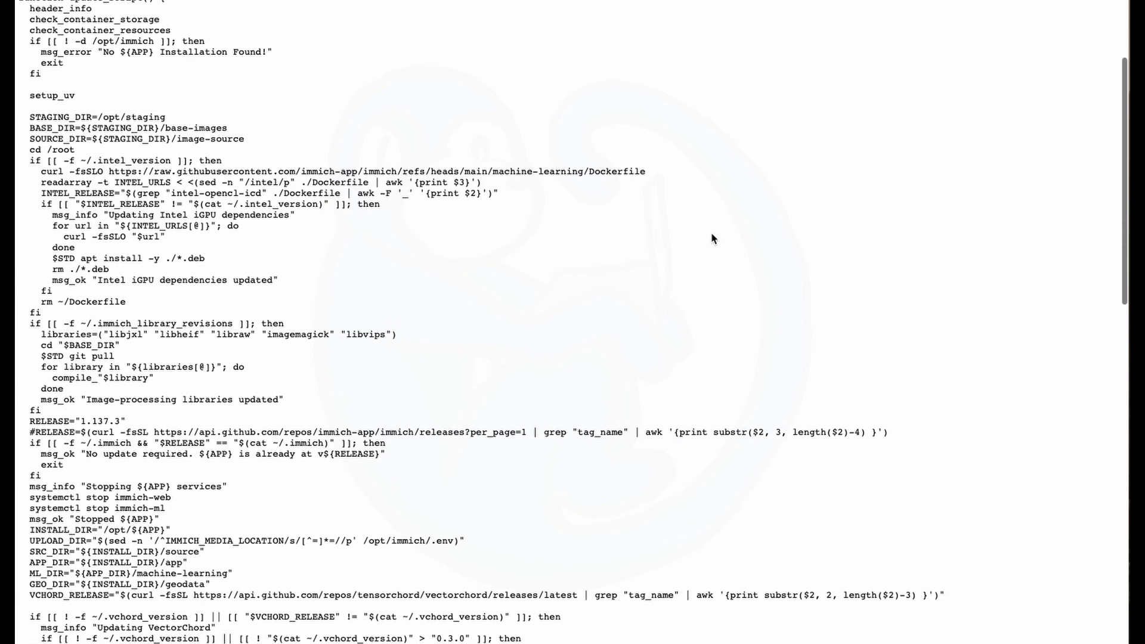
scroll(down, 3)
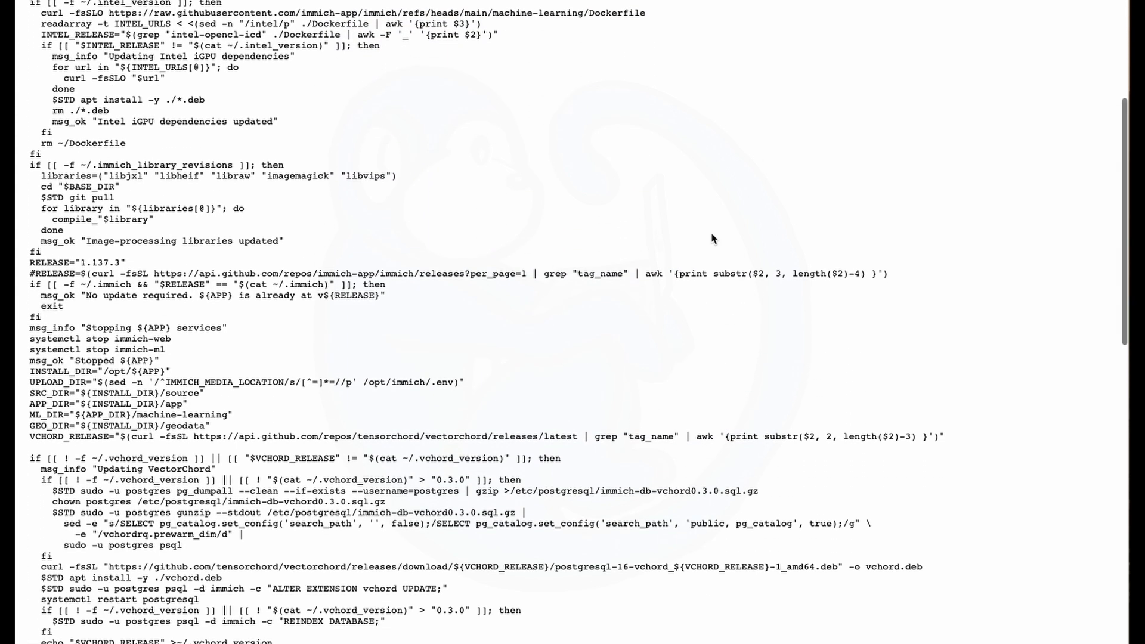
scroll(down, 3)
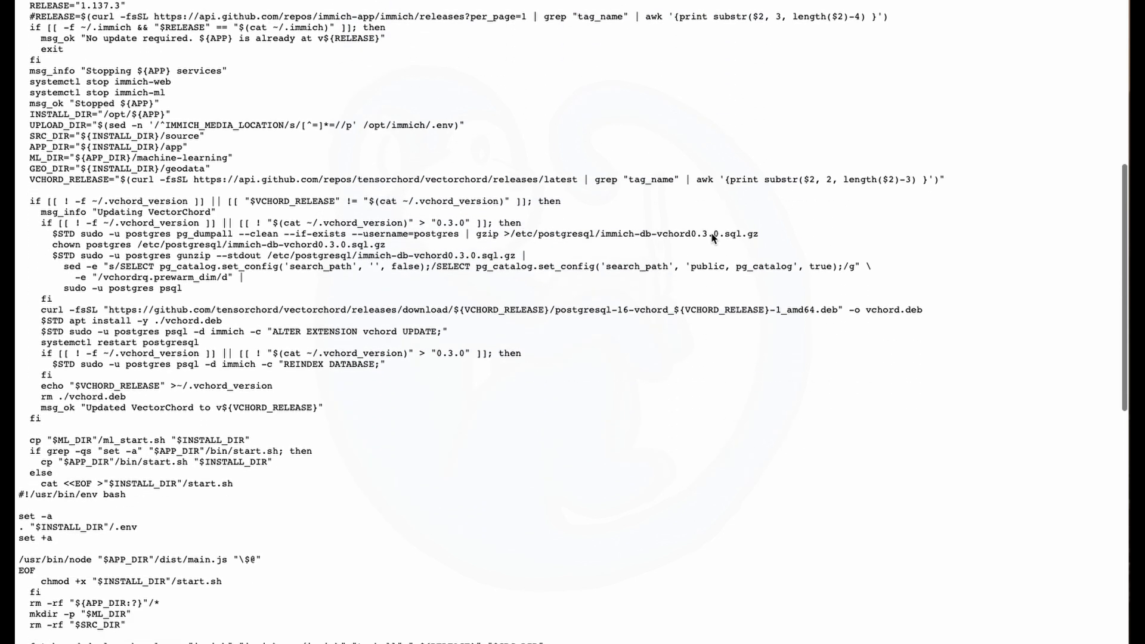
scroll(down, 3)
text(c)
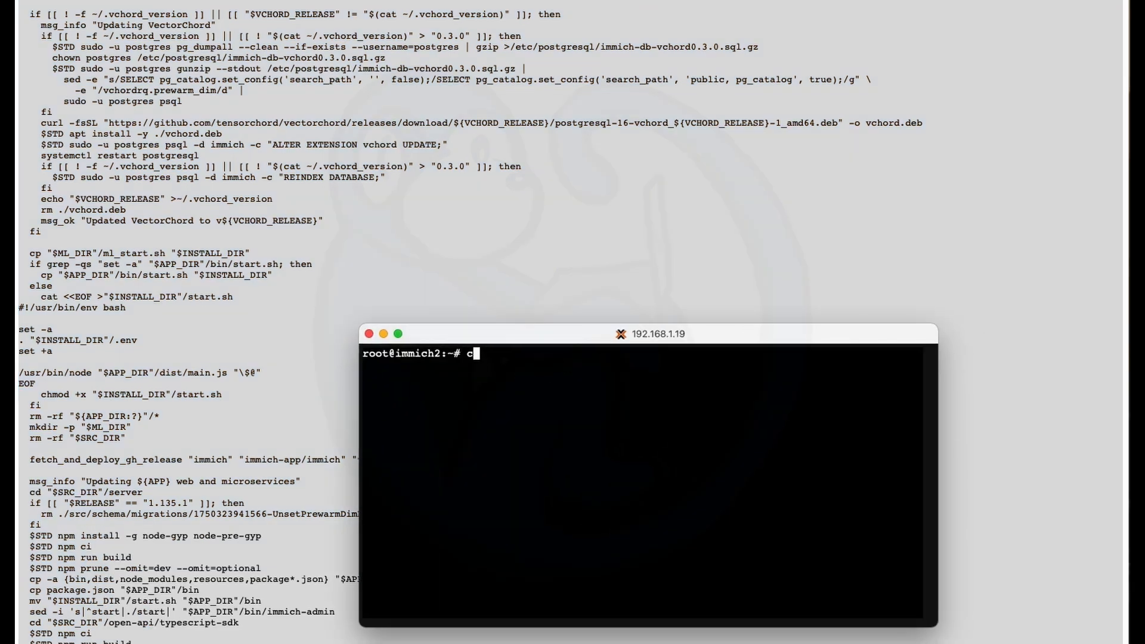
Run cat > immich-cat.sh to capture pasted script text into a new file.
text(at > i)
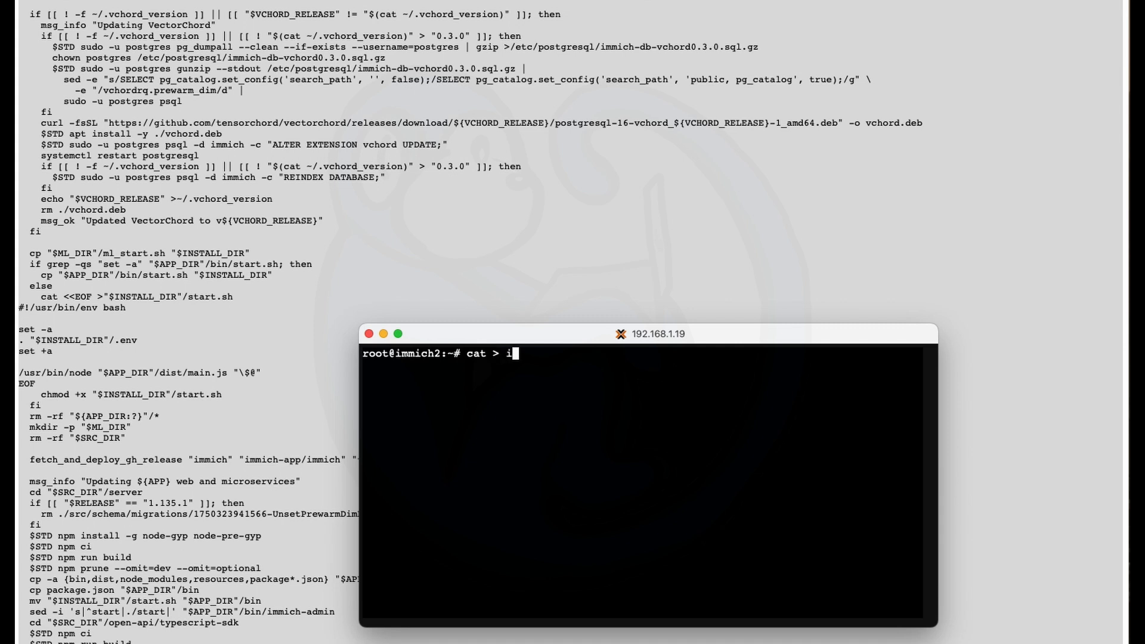
text(mmich-cat)
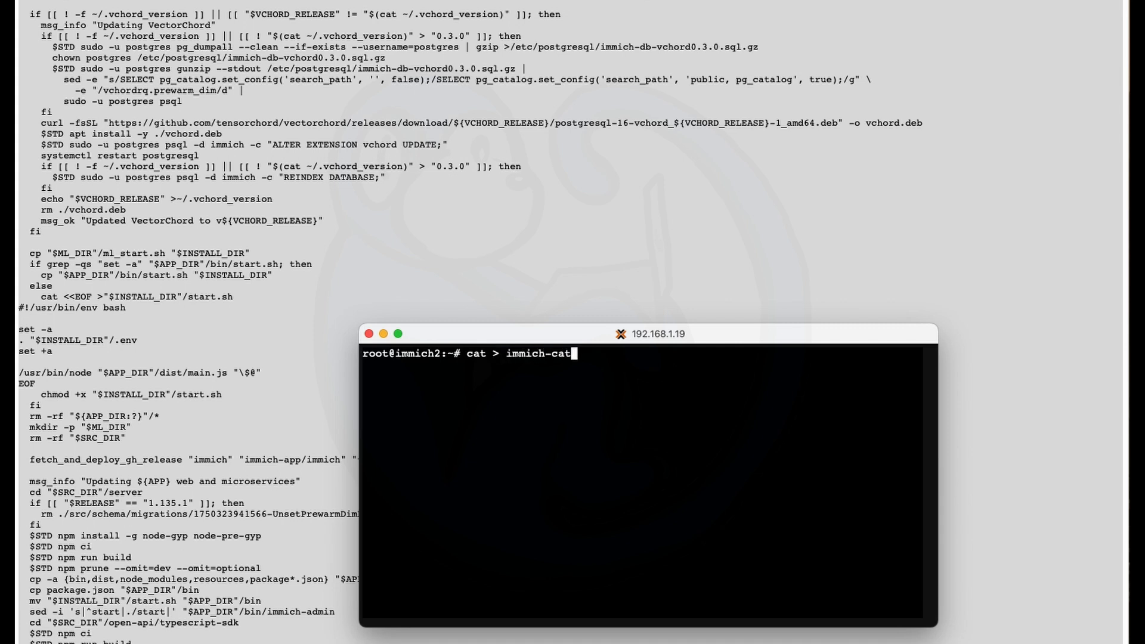
text(.)
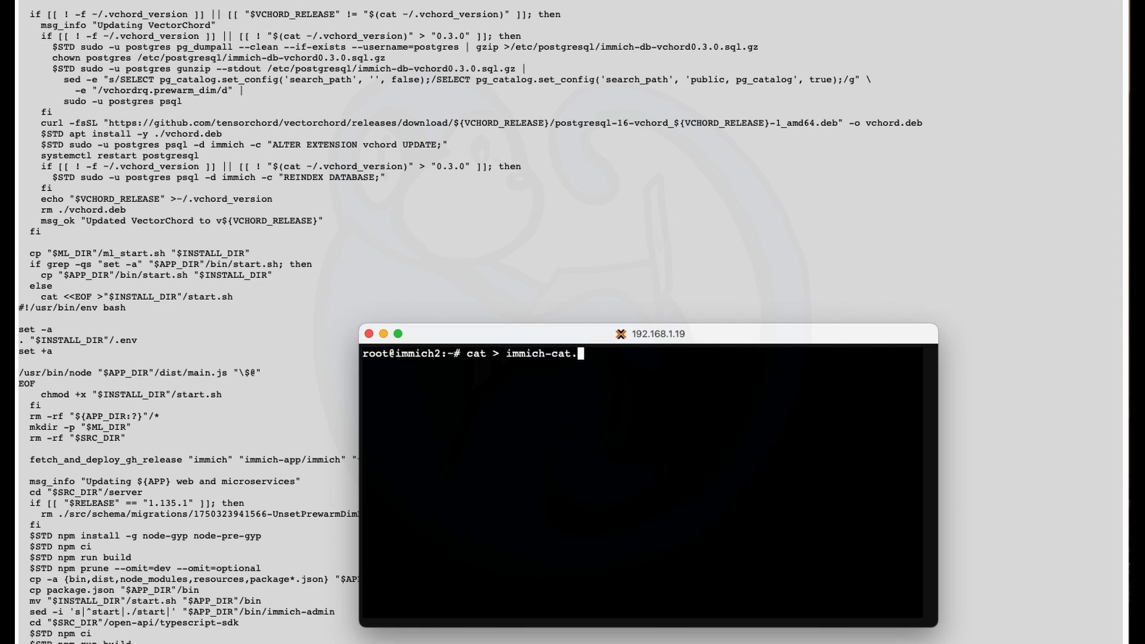
text(sh)
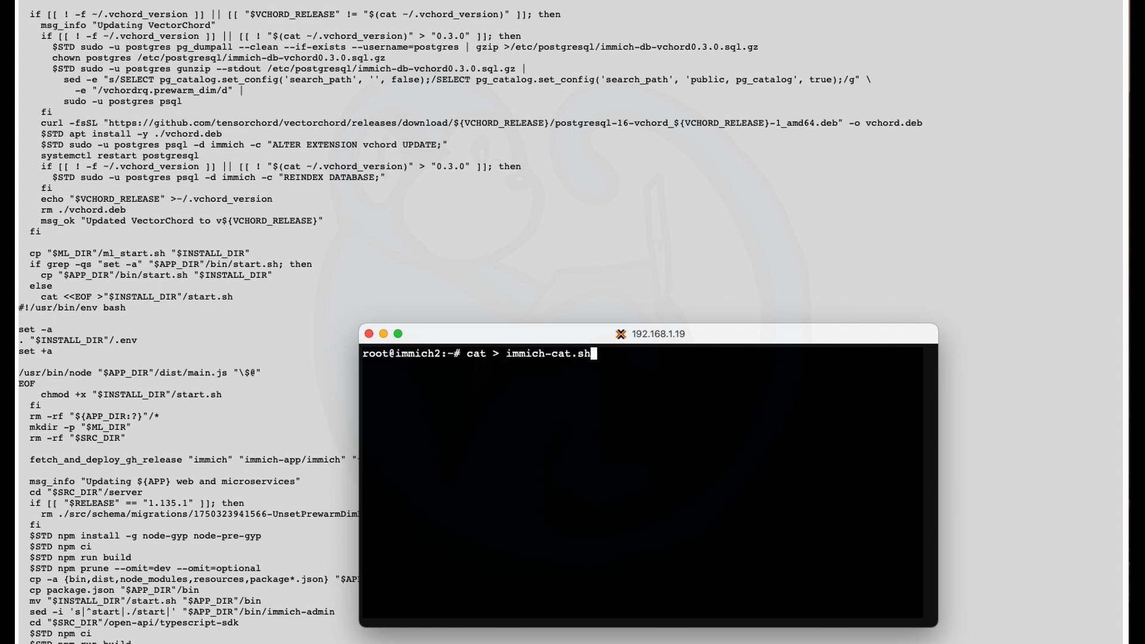
key(Return)
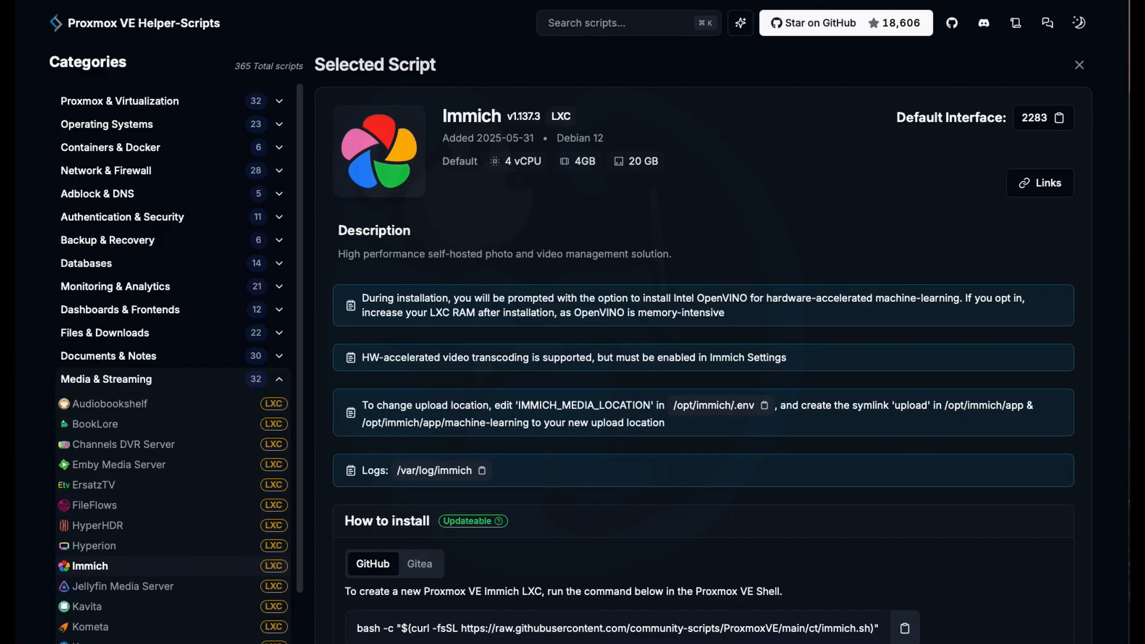
Copy the link address of the Update Source script.
click(1040, 182)
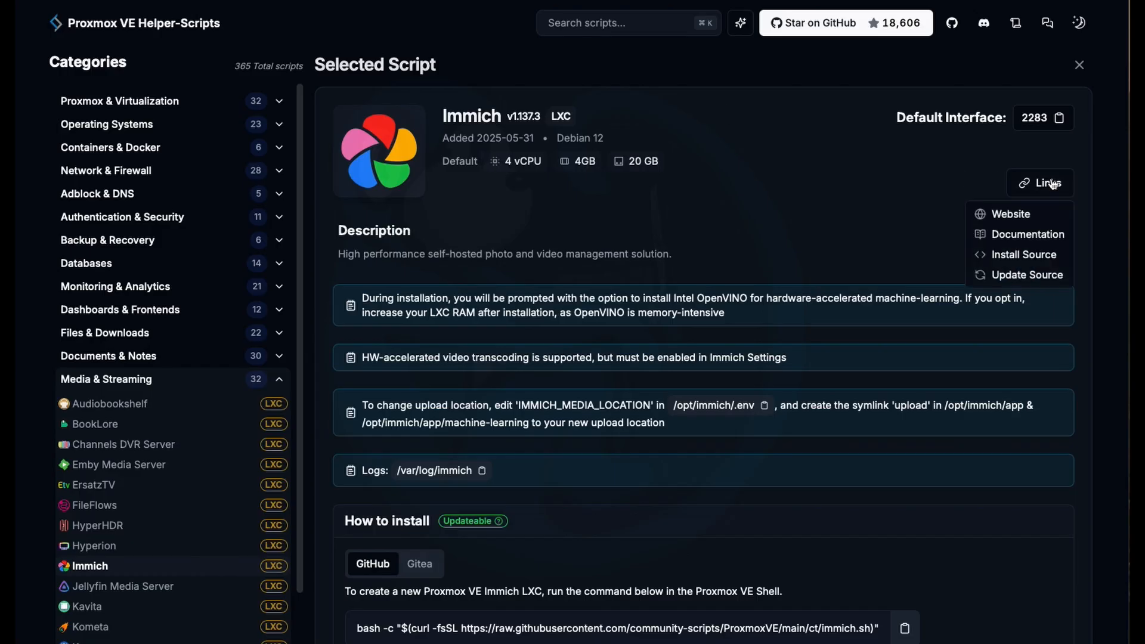
right_click(1025, 274)
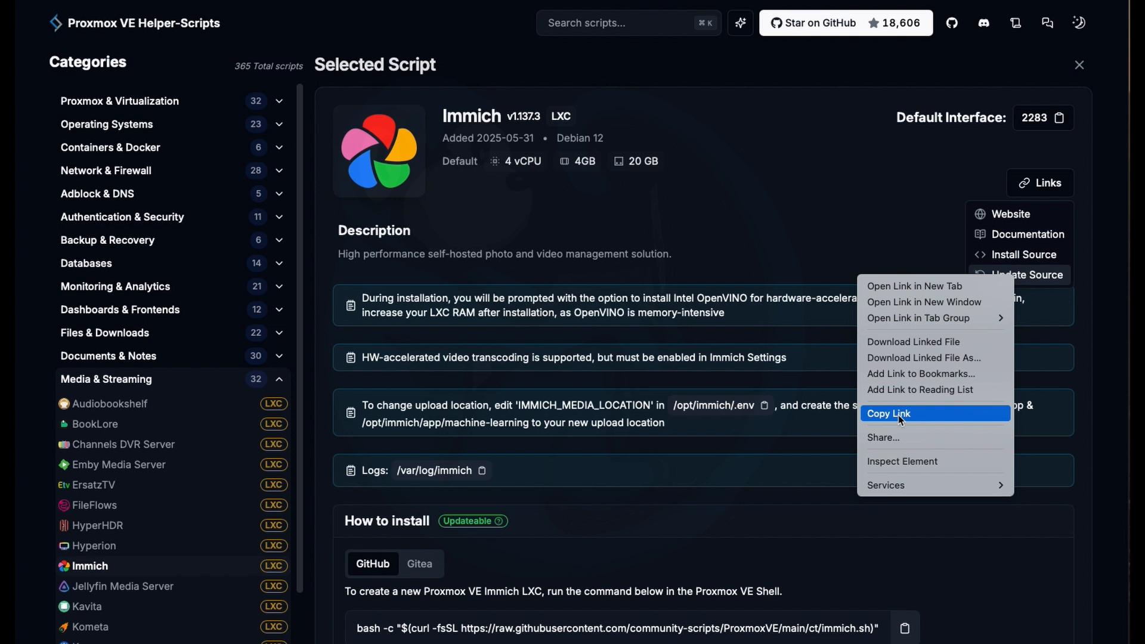
click(888, 414)
text(cu)
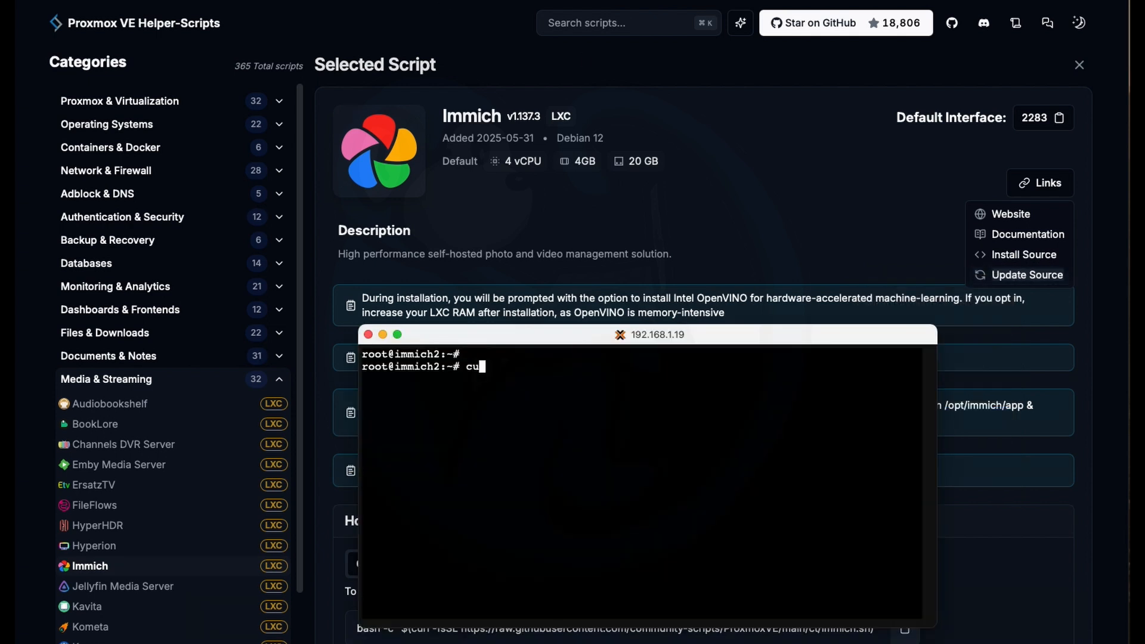
Download the raw immich.sh script with curl into immich-curl.sh.
text(rl)
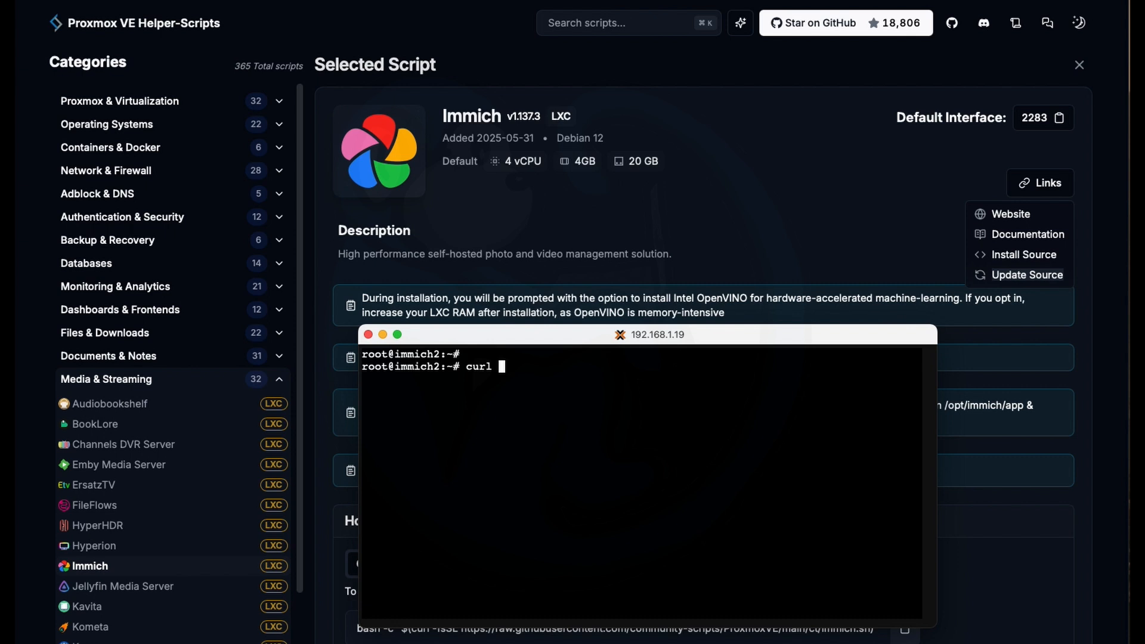
text(https://raw.githubusercontent.com/community-scripts/ProxmoxVE/main/ct/immich.sh >)
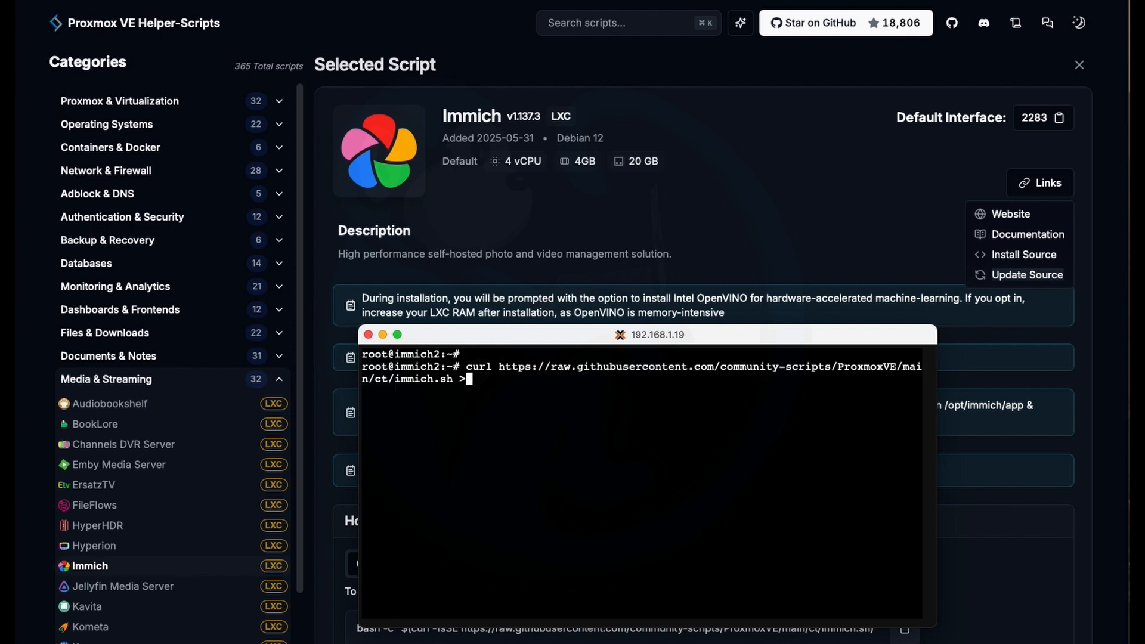
text(immich)
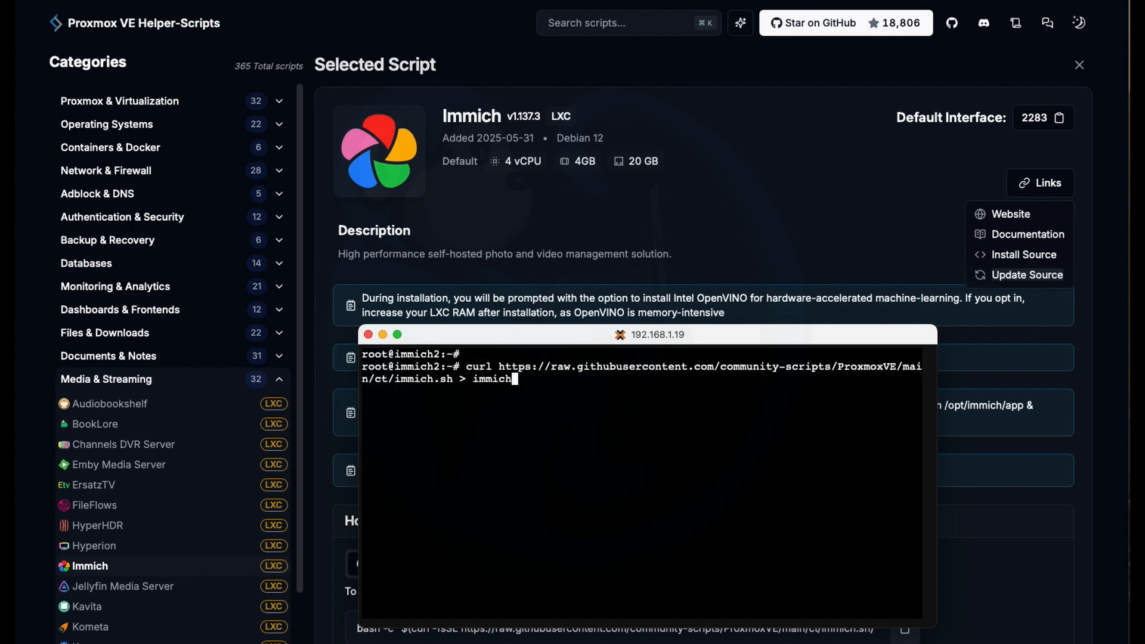
text(-curl.sh)
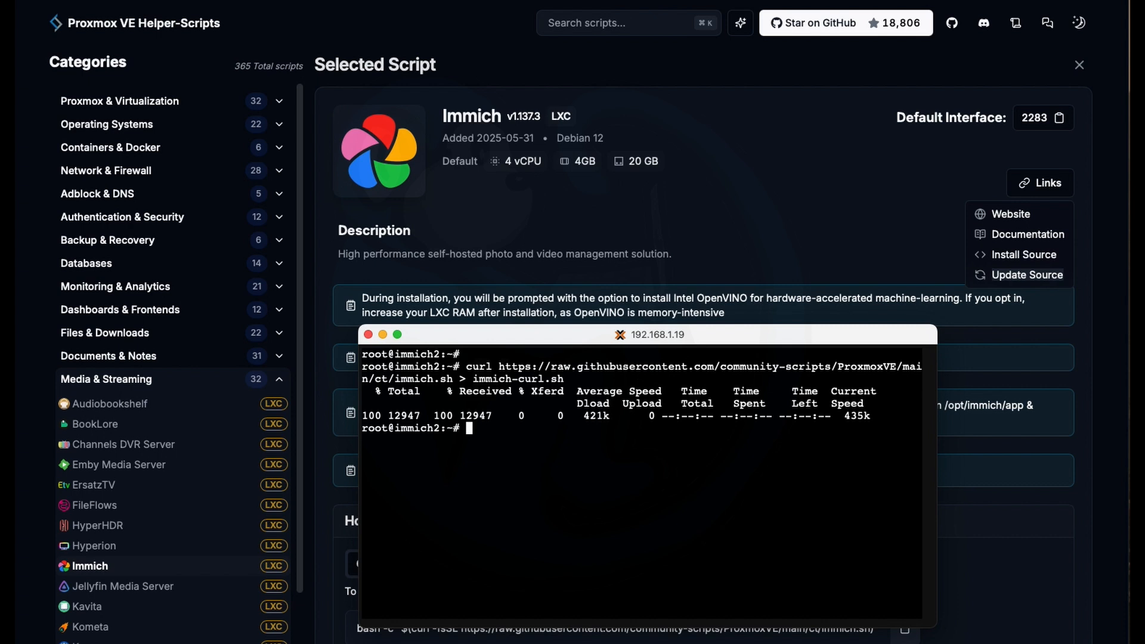
Diff immich-cat.sh against immich-curl.sh and attempt to run immich-cat.sh.
text(diff immich-*)
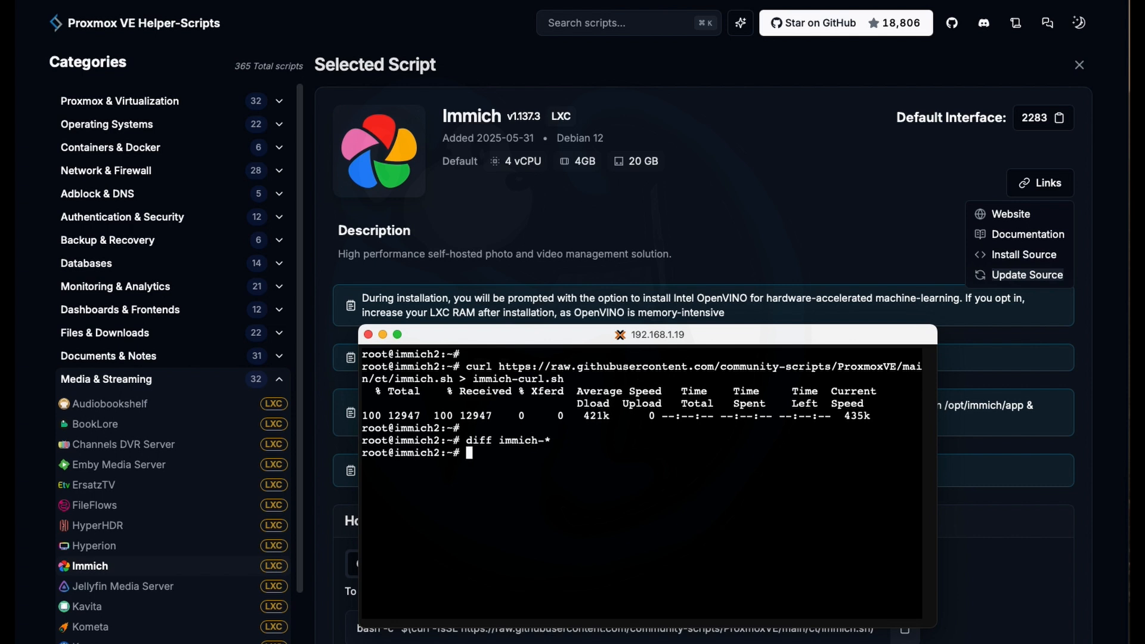
text(diff immich-cat.sh immich-curl.sh)
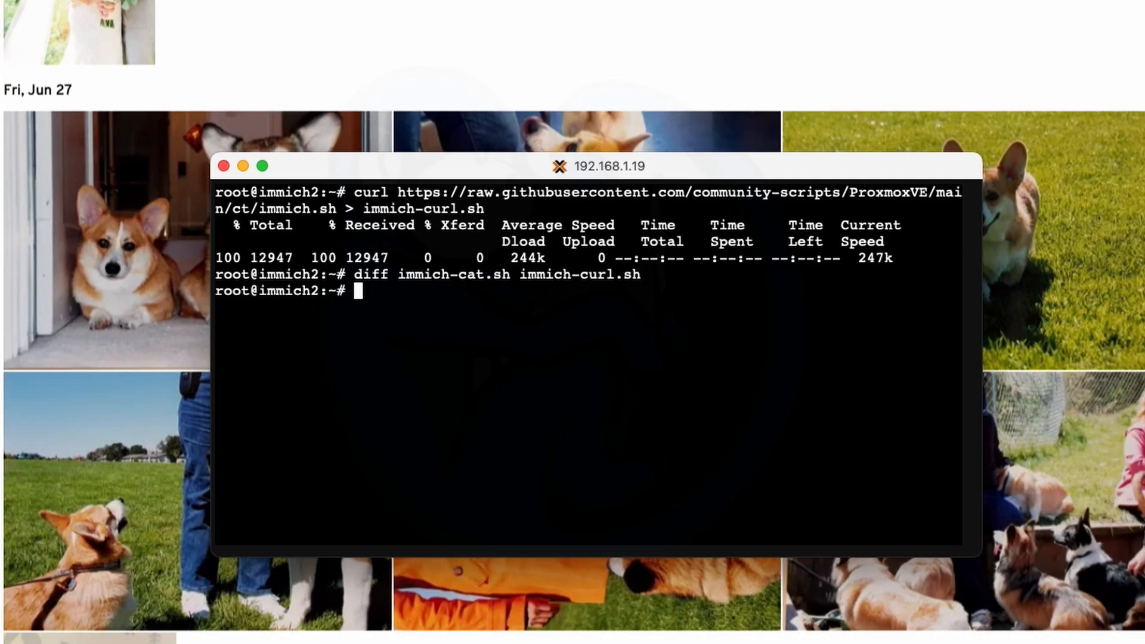
mouse_move(479, 493)
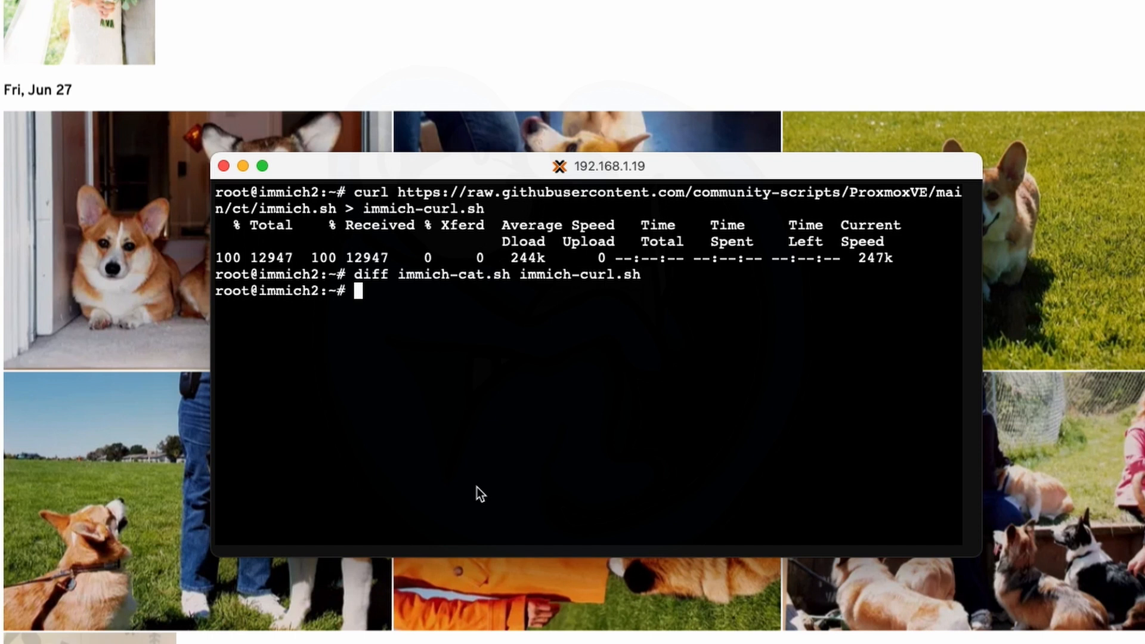
text(./i)
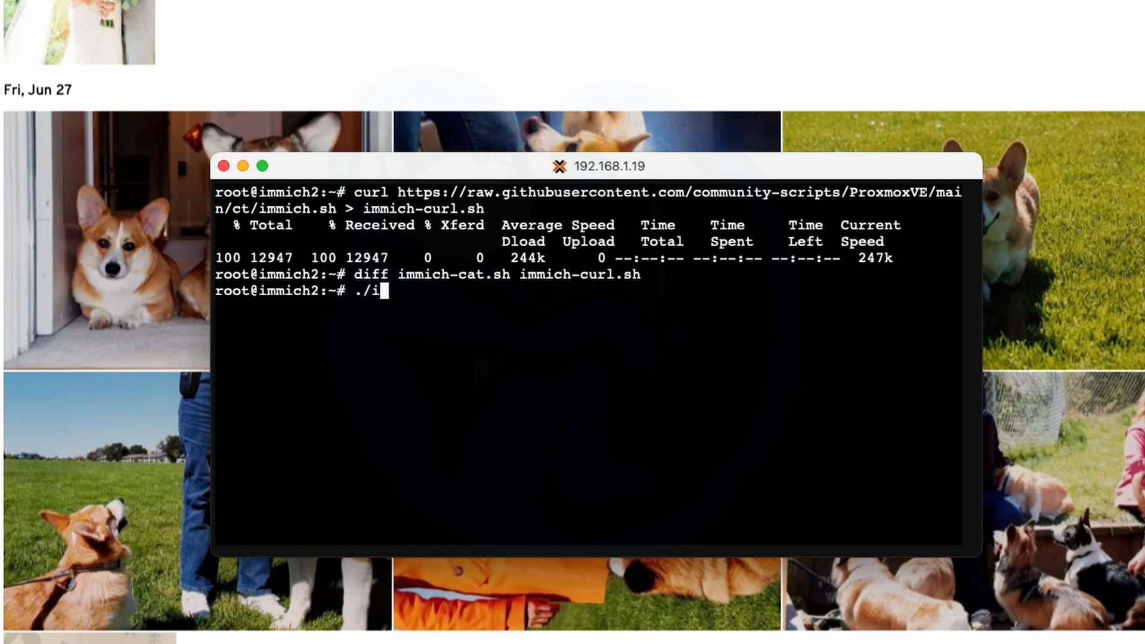
text(mmich)
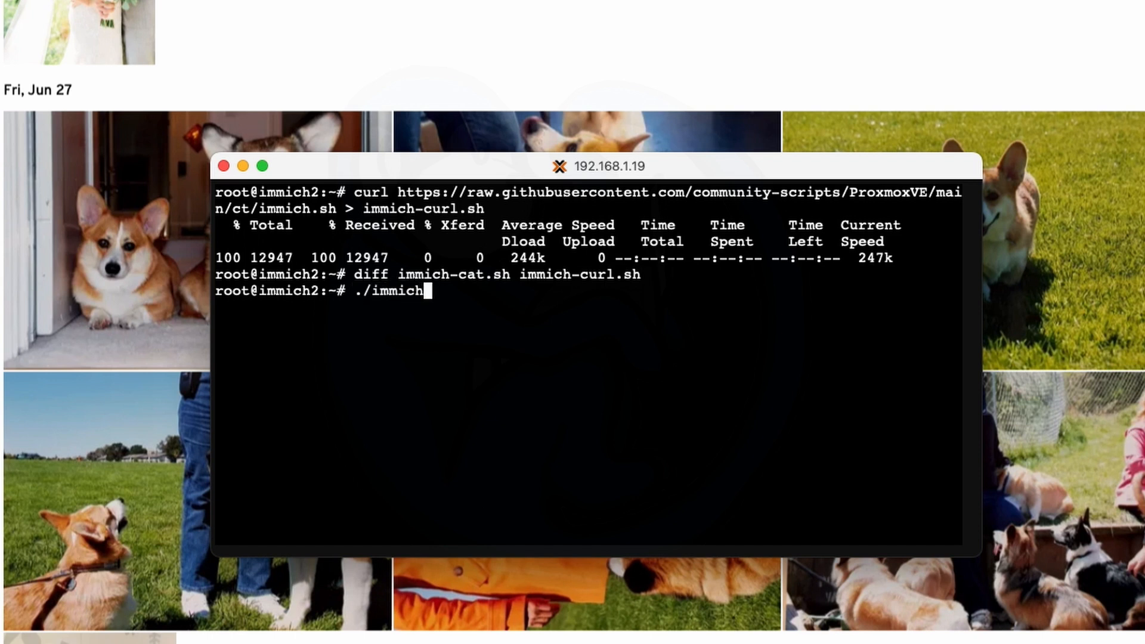
text(-cat.sh)
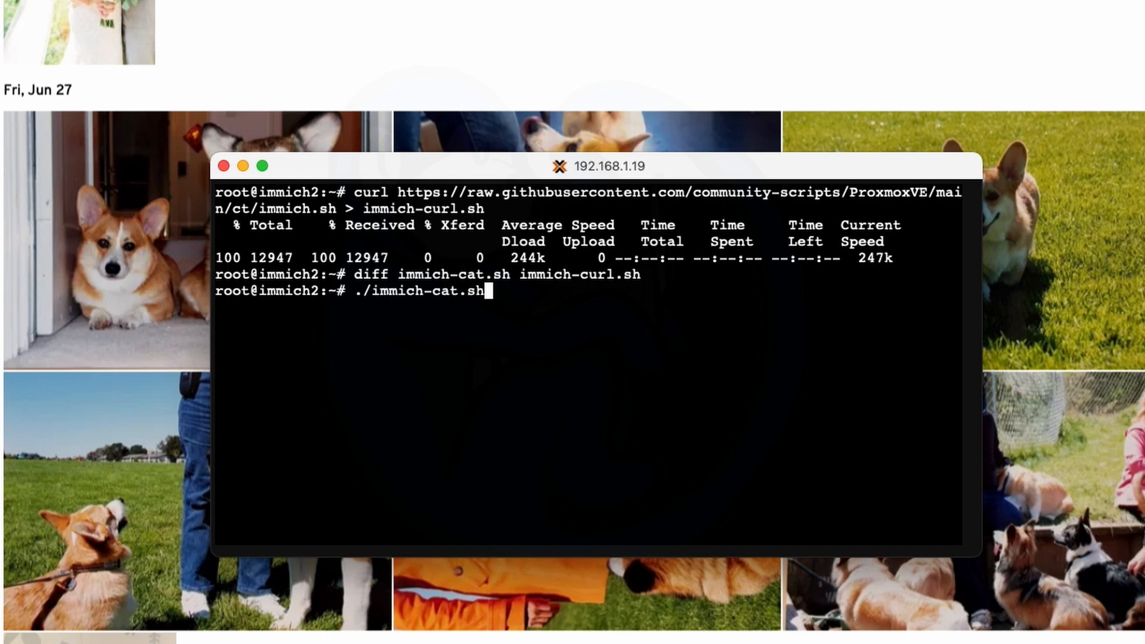
key(Return)
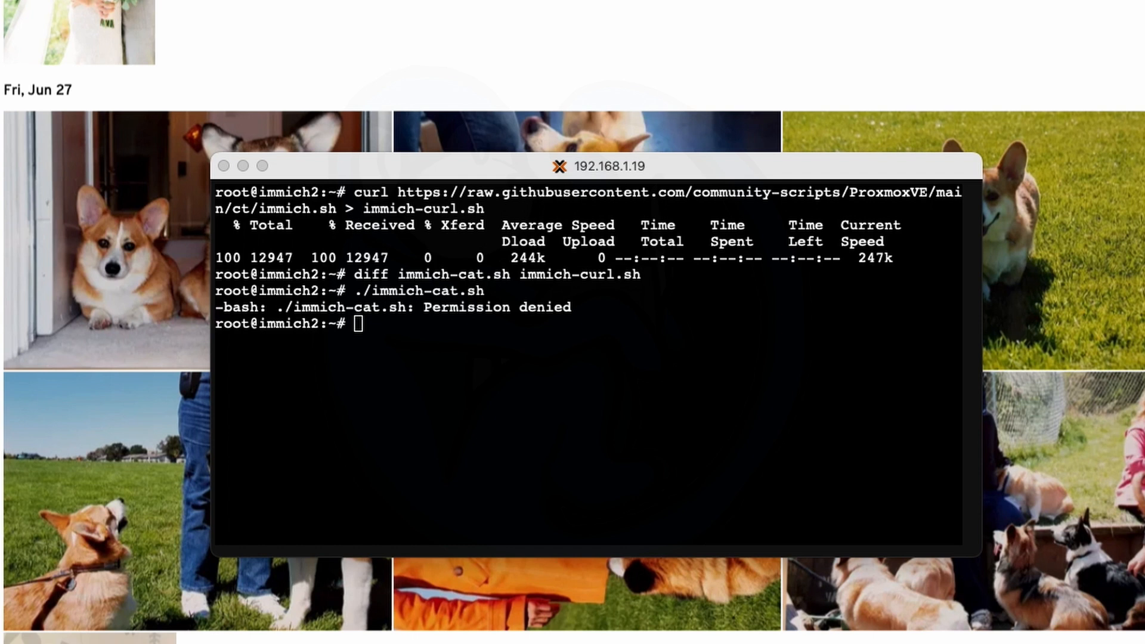
mouse_move(493, 452)
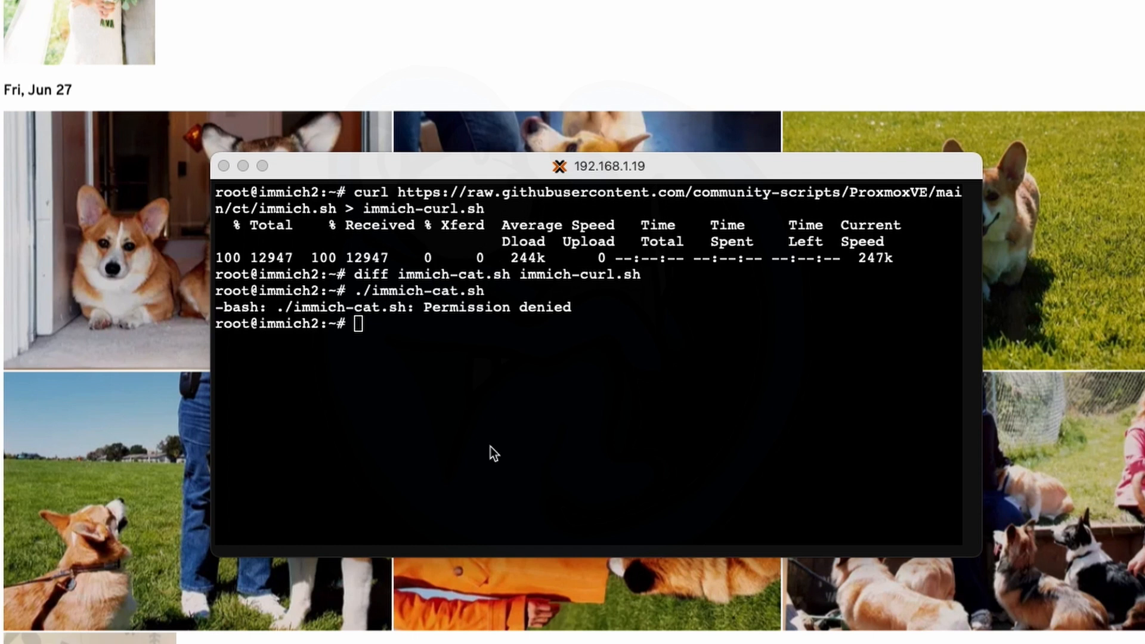
Make immich-cat.sh executable with chmod +x and launch it.
text(chmod)
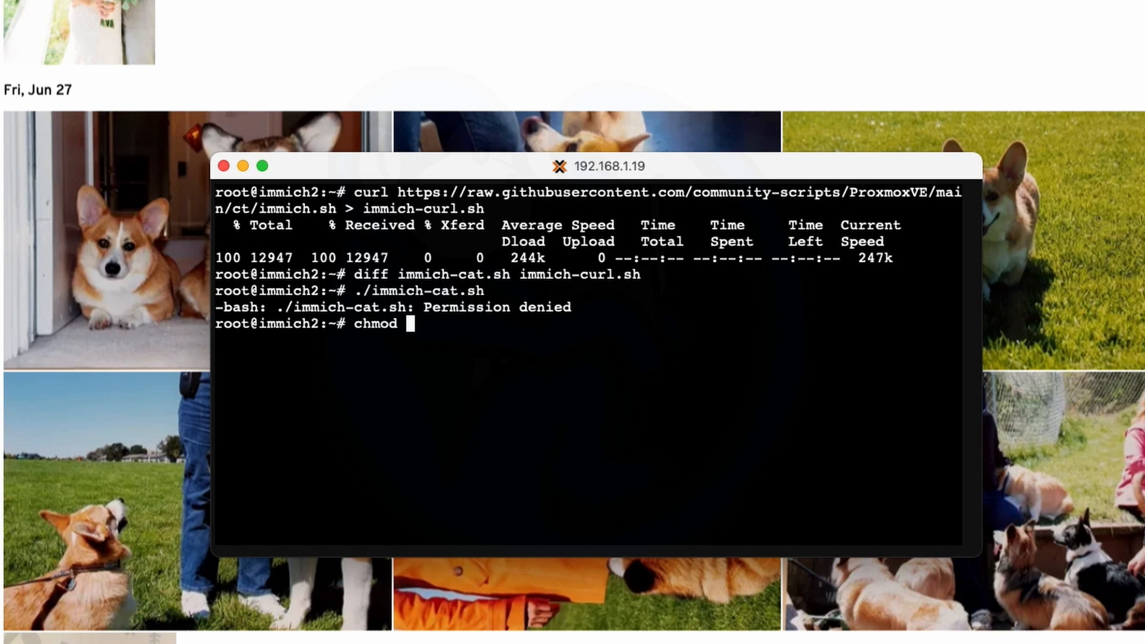
text(+x ./)
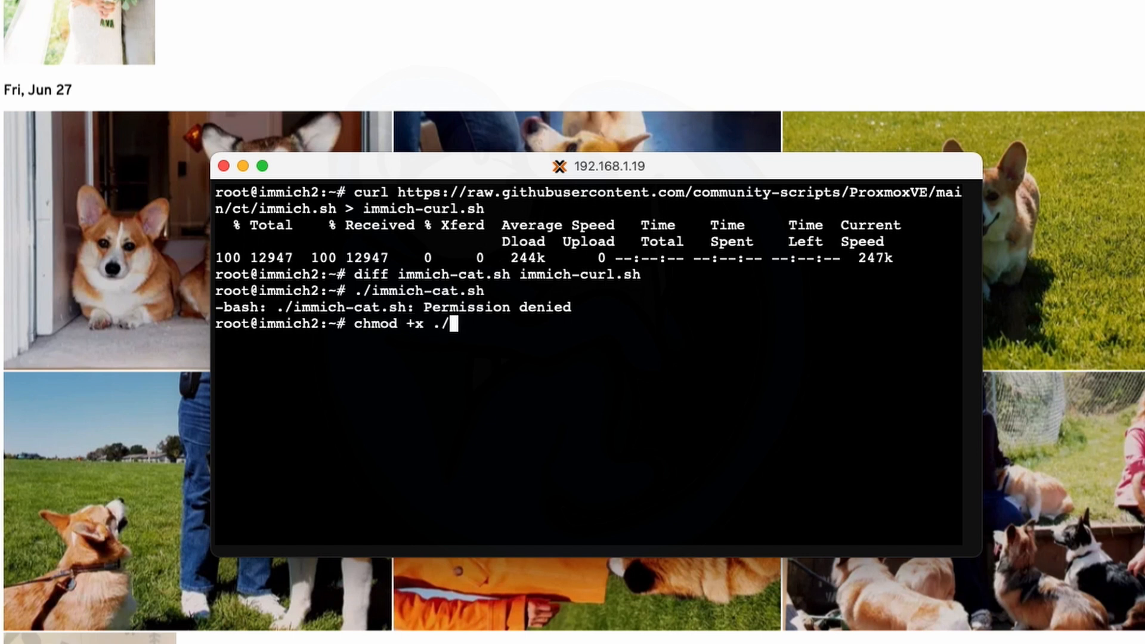
text(immich-cat.sh)
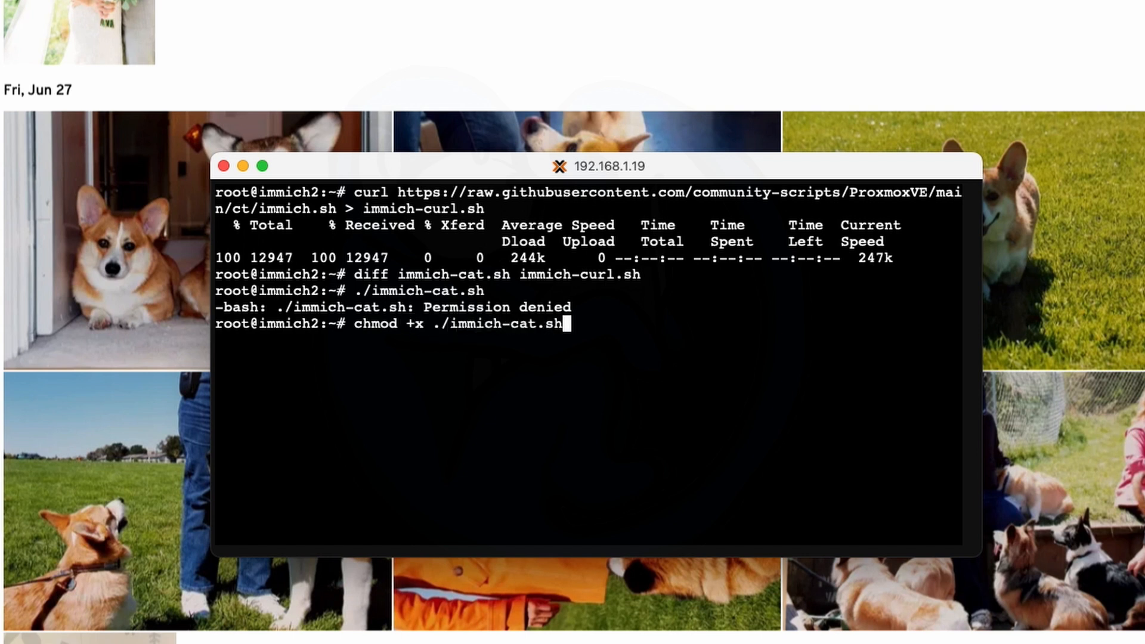
key(Return)
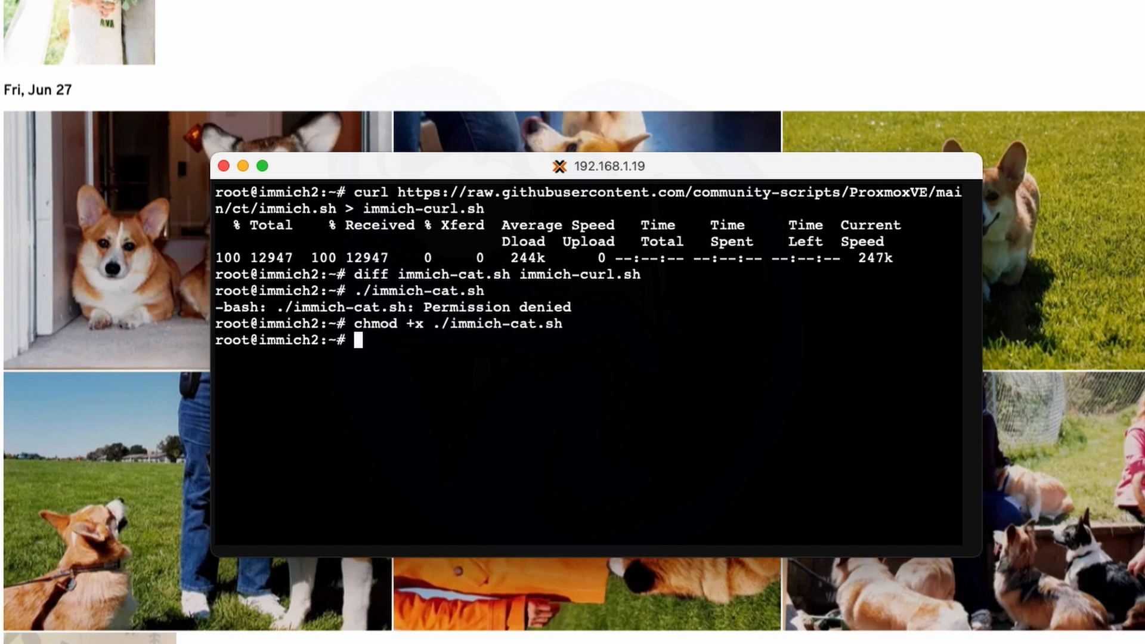
text(./immich-cat.sh)
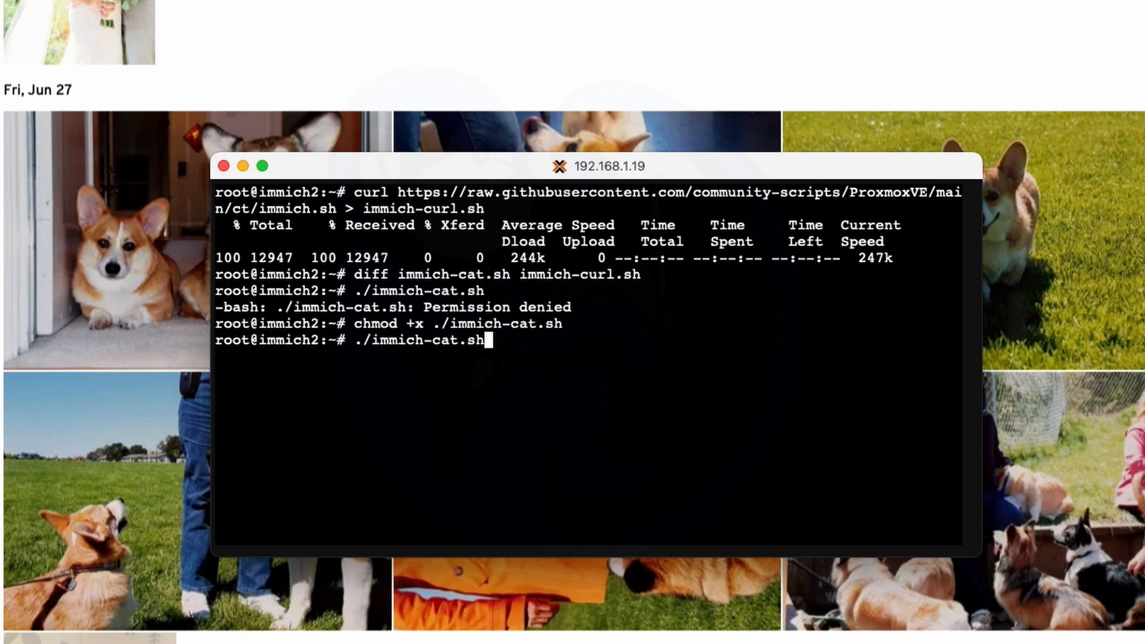
key(Return)
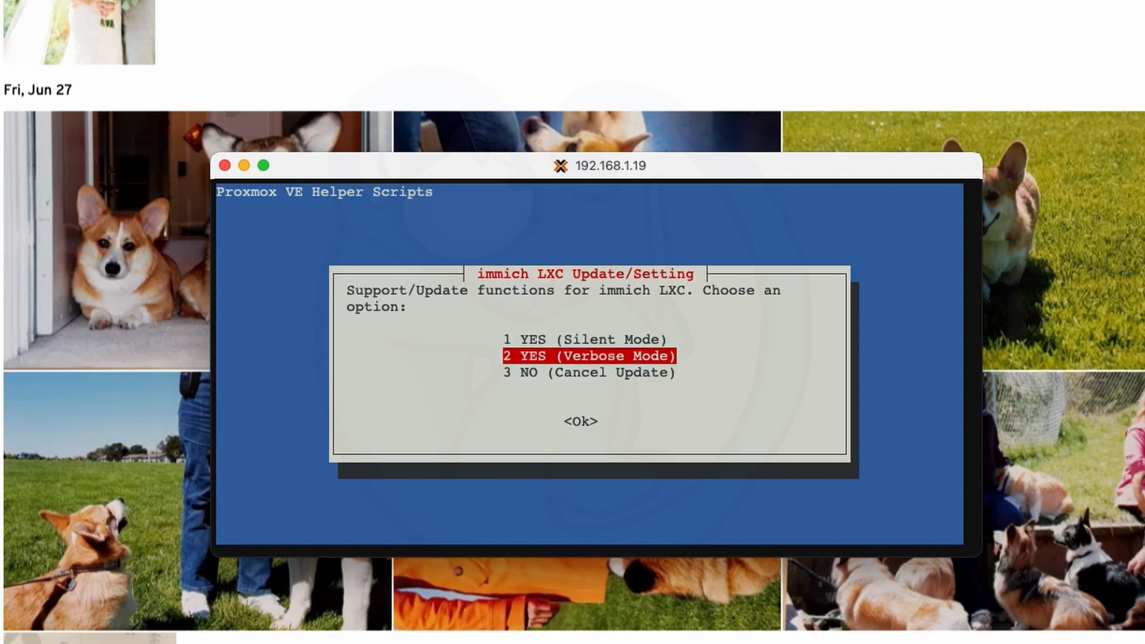
Choose Verbose Mode and follow the rebuild until the server is back online.
click(580, 421)
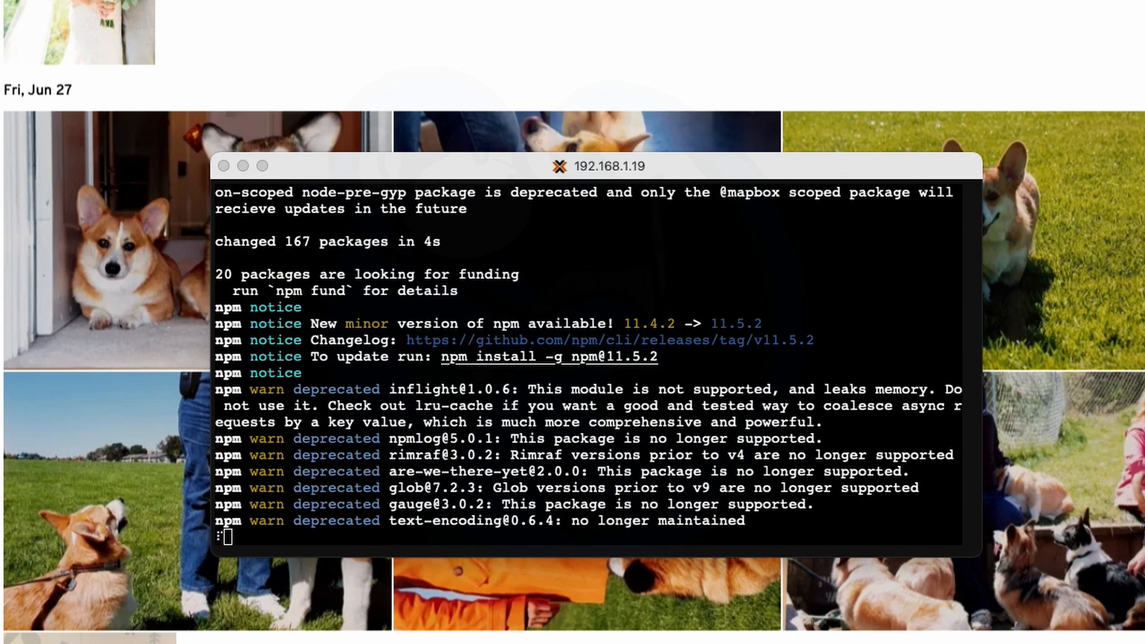
scroll(down, 3)
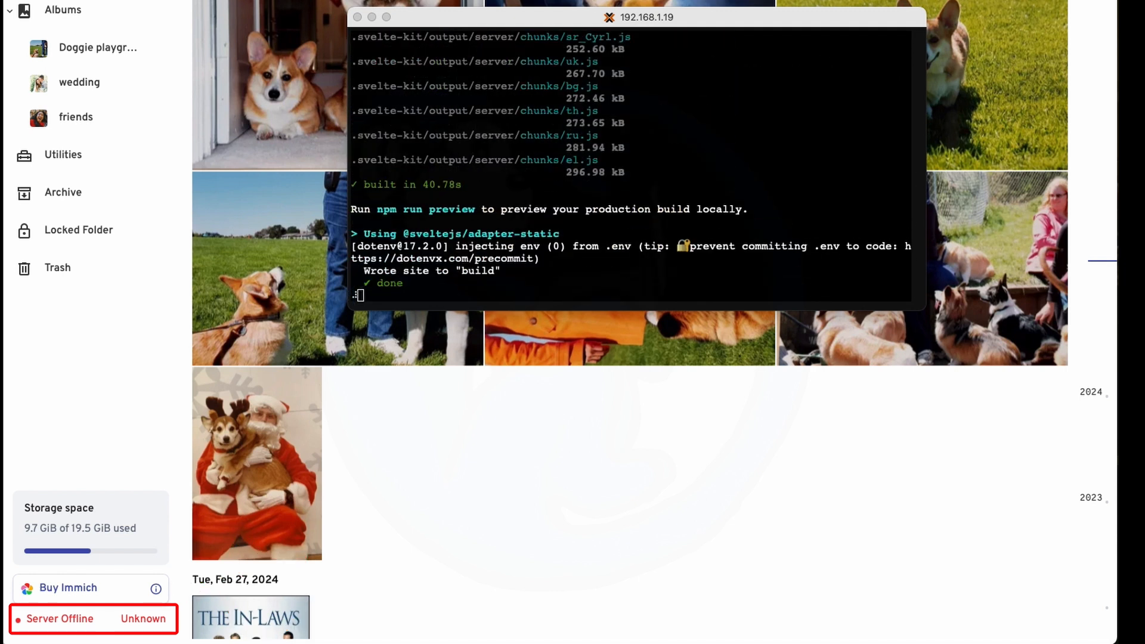
scroll(down, 3)
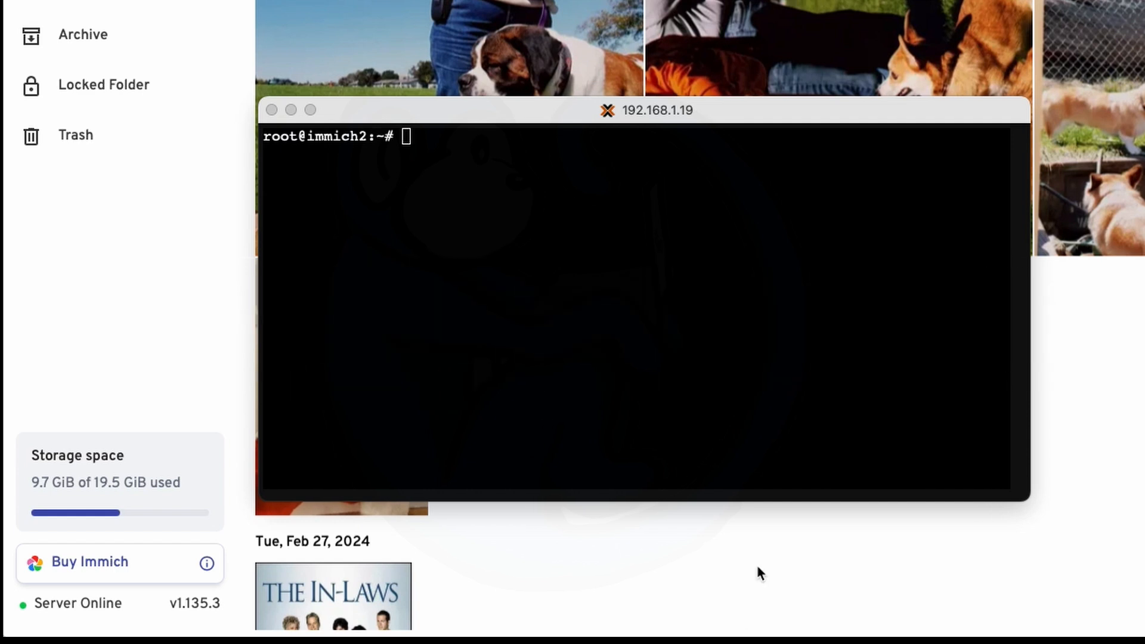
mouse_move(734, 399)
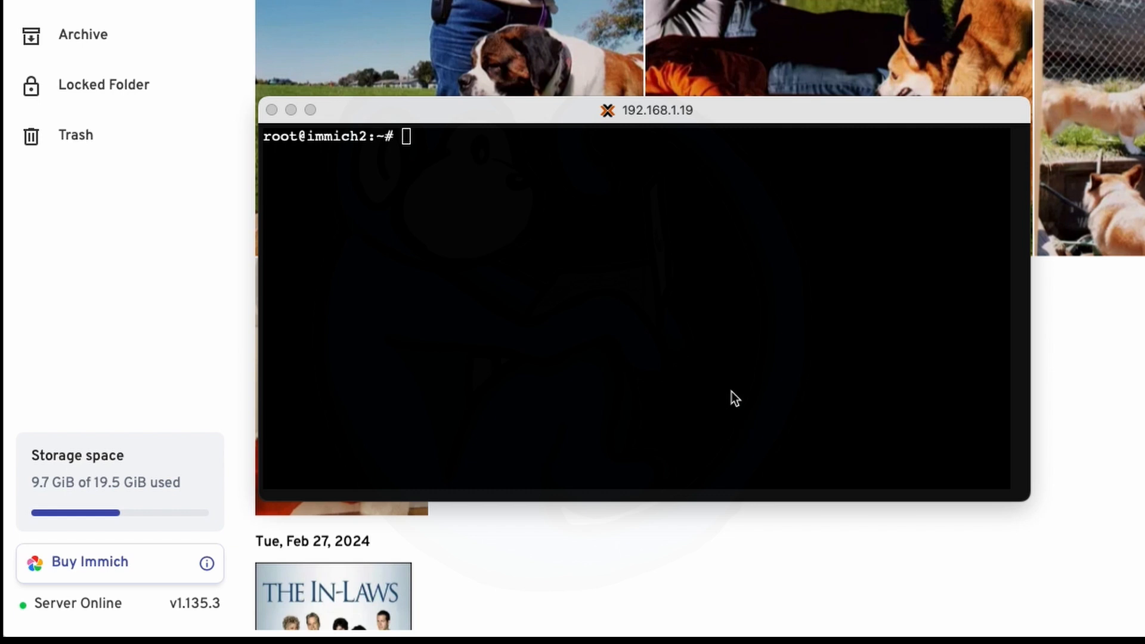
mouse_move(716, 349)
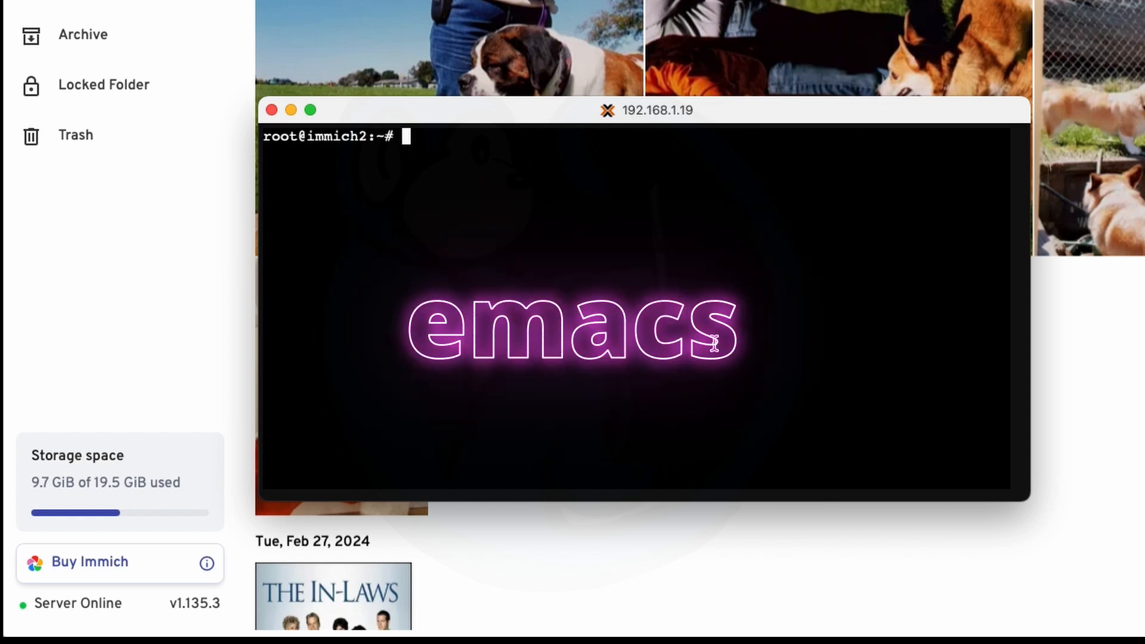
Open immich-curl.sh in vi and search for 137 to find the release version.
text(v)
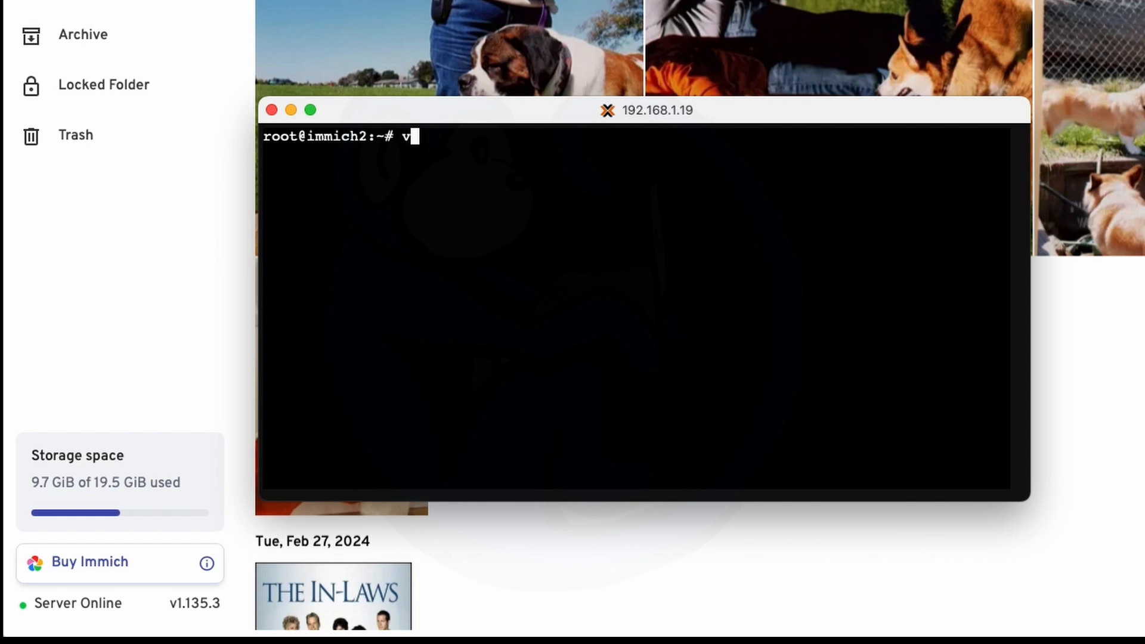
text(i immich)
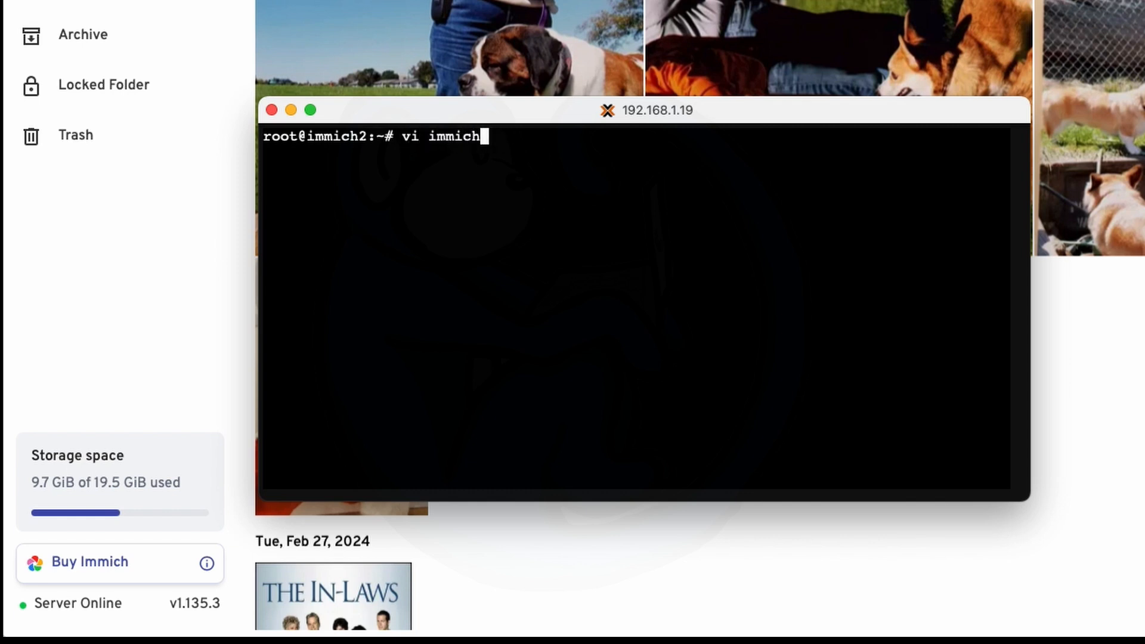
key(Return)
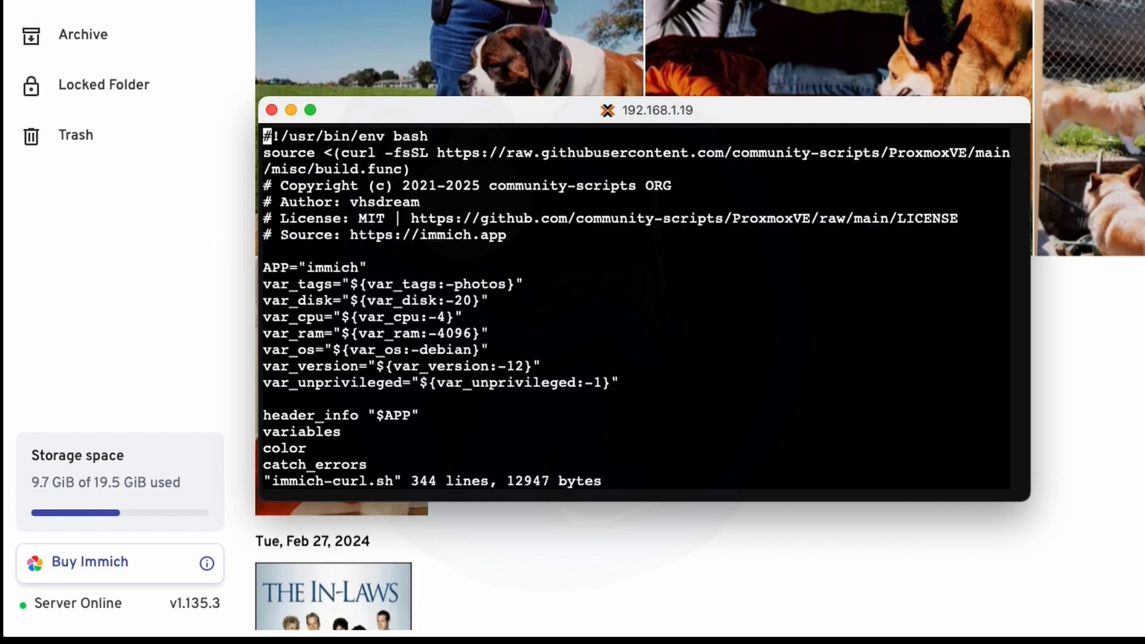
text(/)
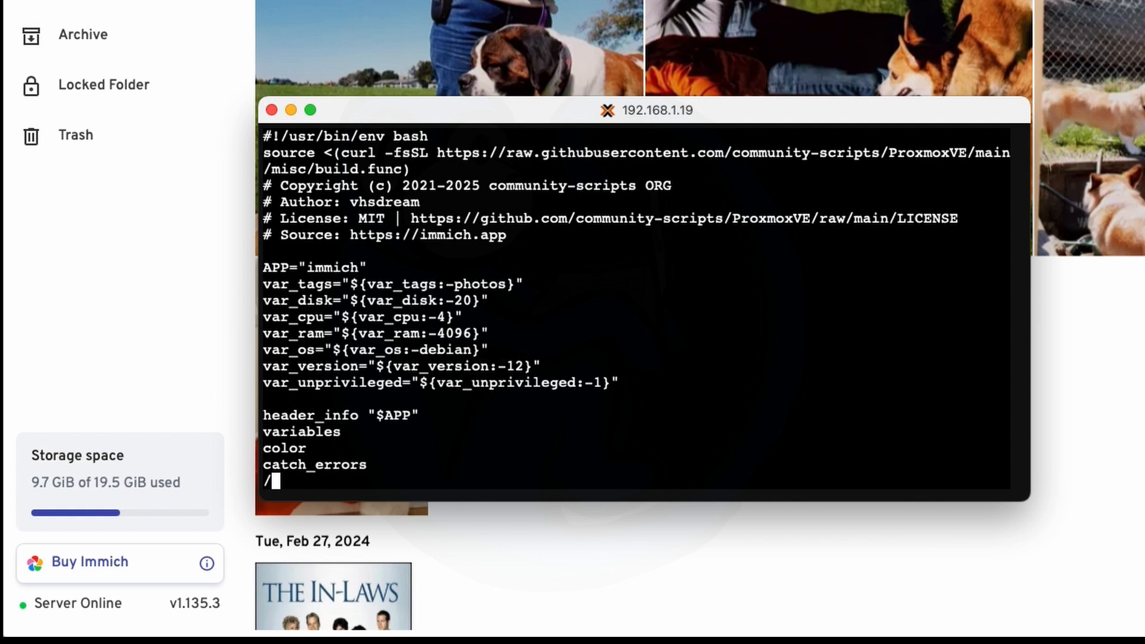
text(137)
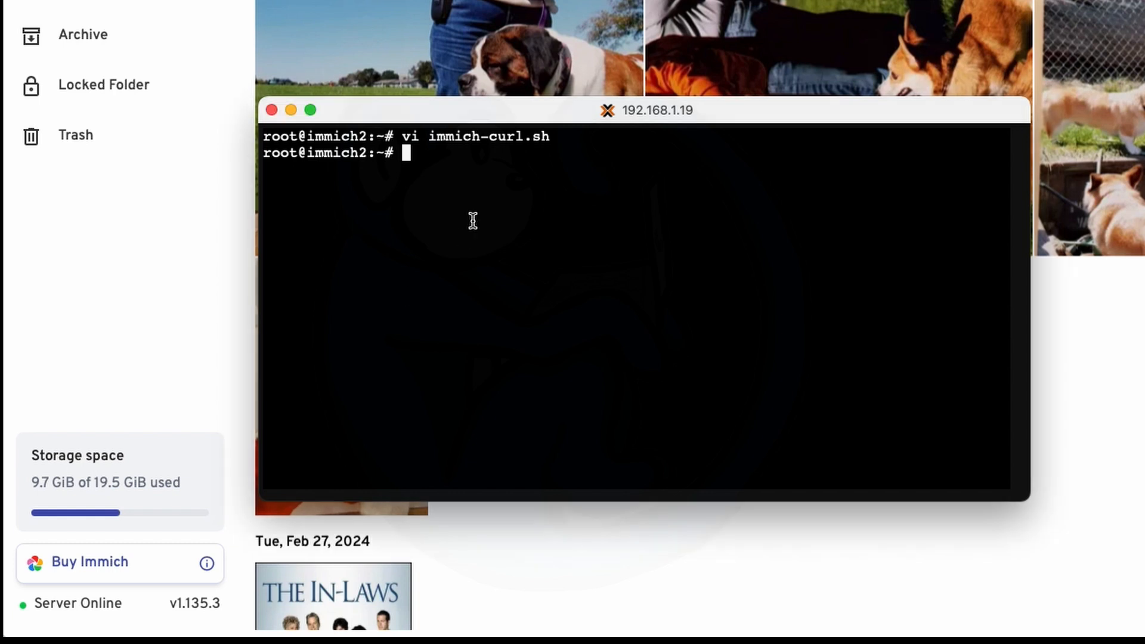
Run immich-curl.sh in Silent Mode to update Immich to v1.136.0.
text(./immich-curl.sh)
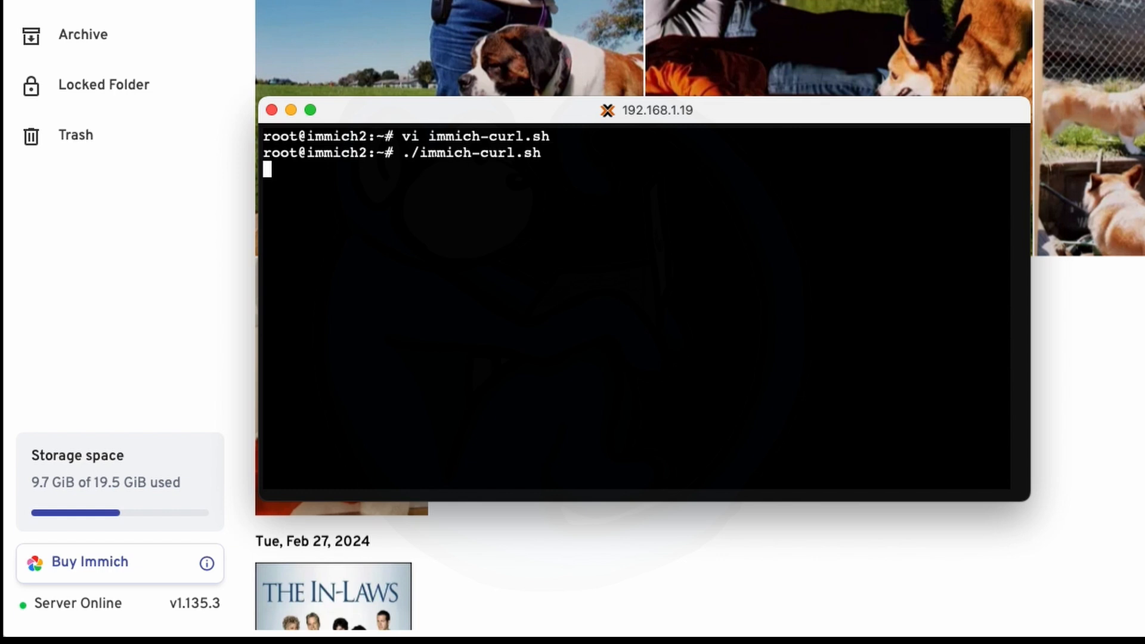
key(Return)
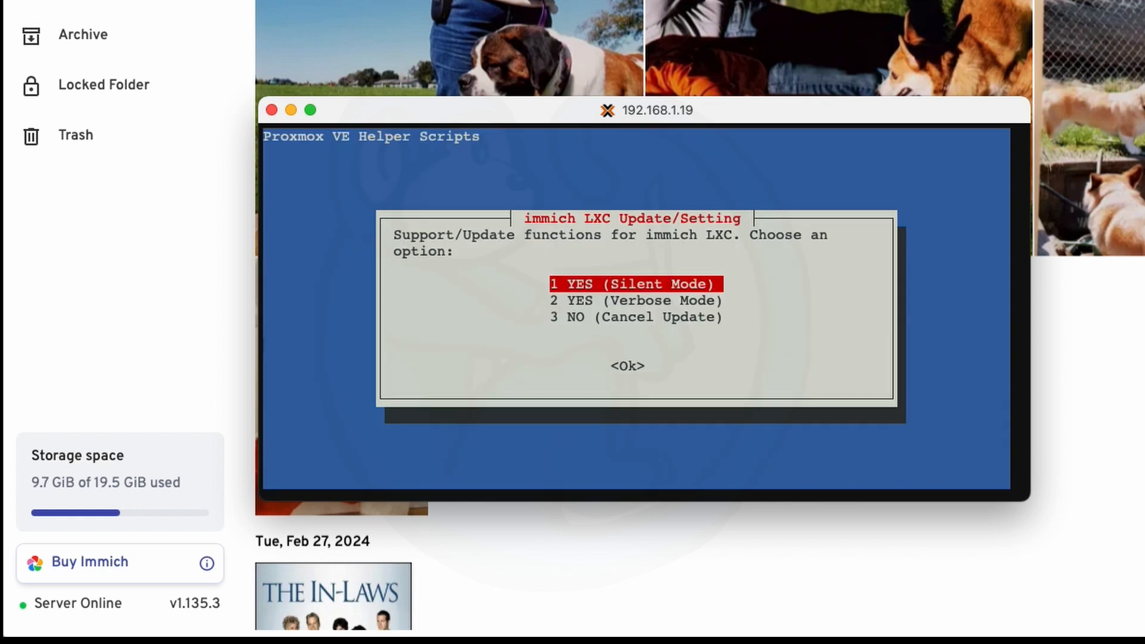
click(626, 366)
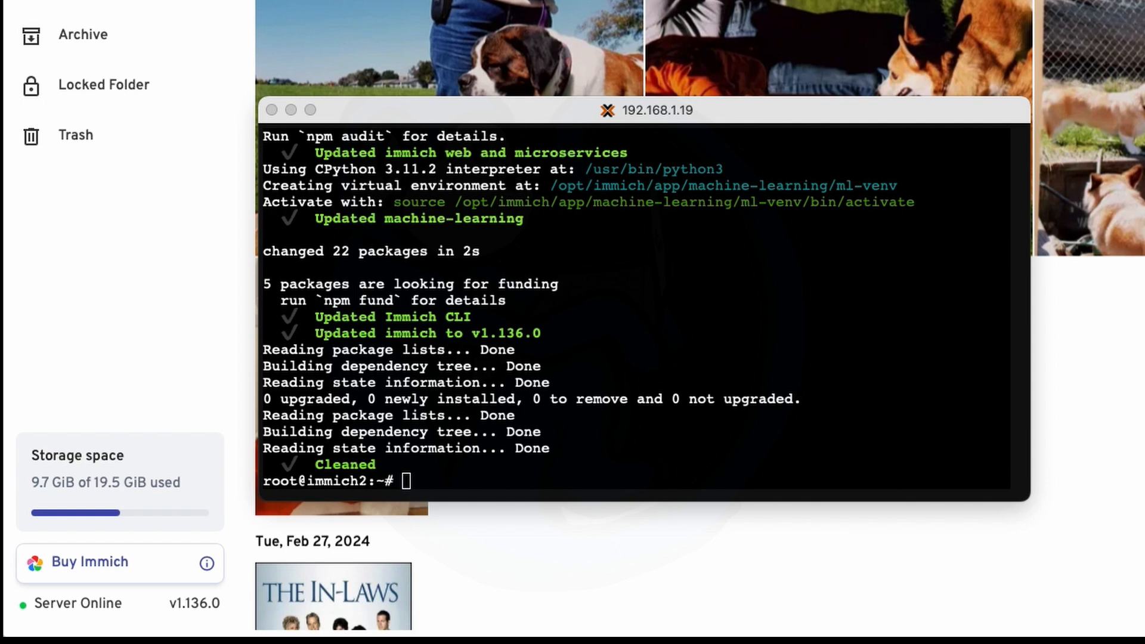
text(vi immich-curl.sh)
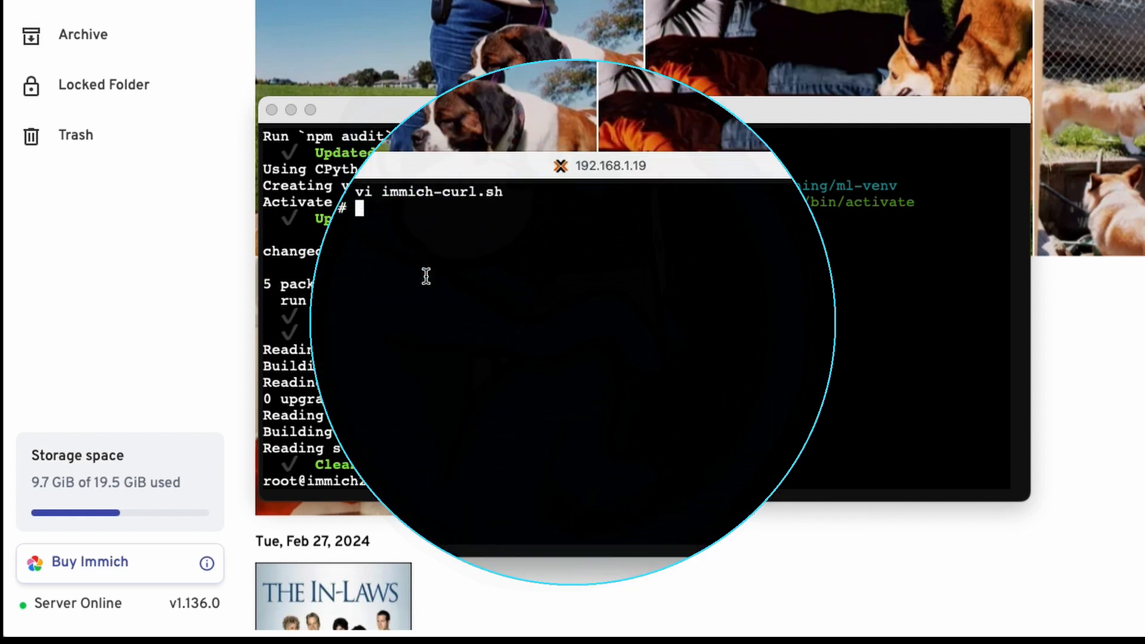
Run ./immich-curl.sh, review the v1.137.3 release notes, and reach the admin Job Status page.
text(./immich-curl.sh)
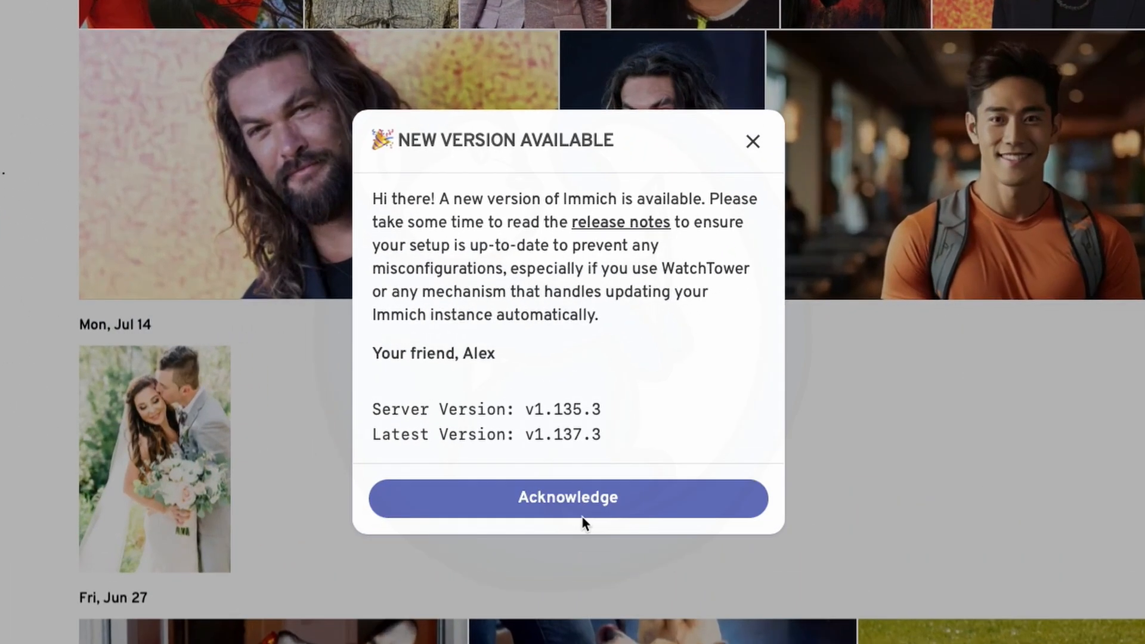
mouse_move(647, 230)
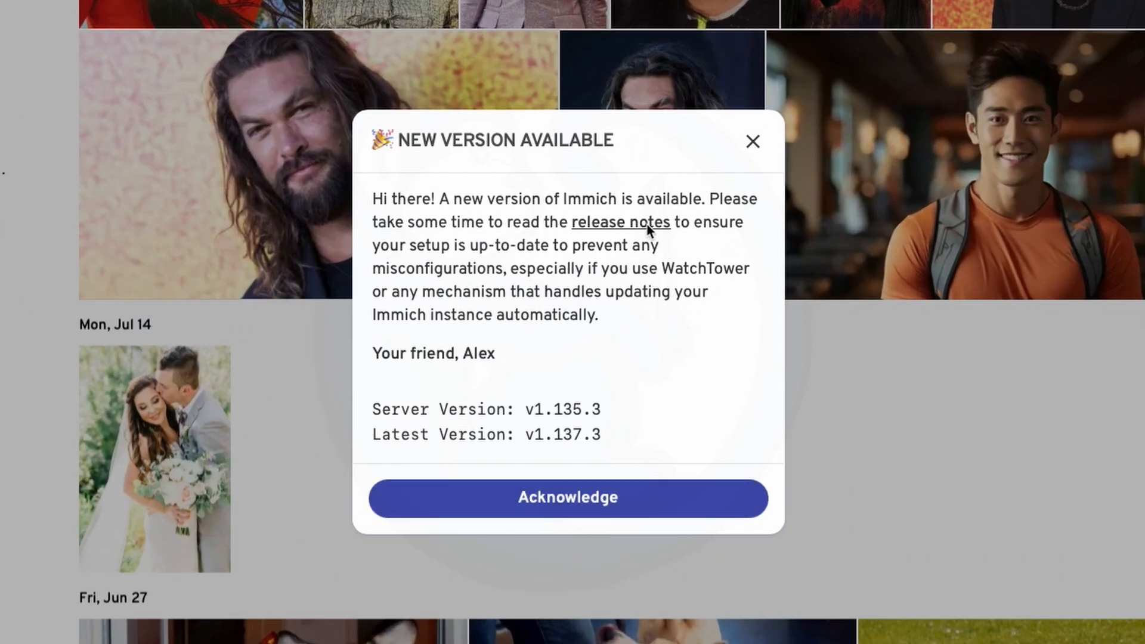
click(620, 222)
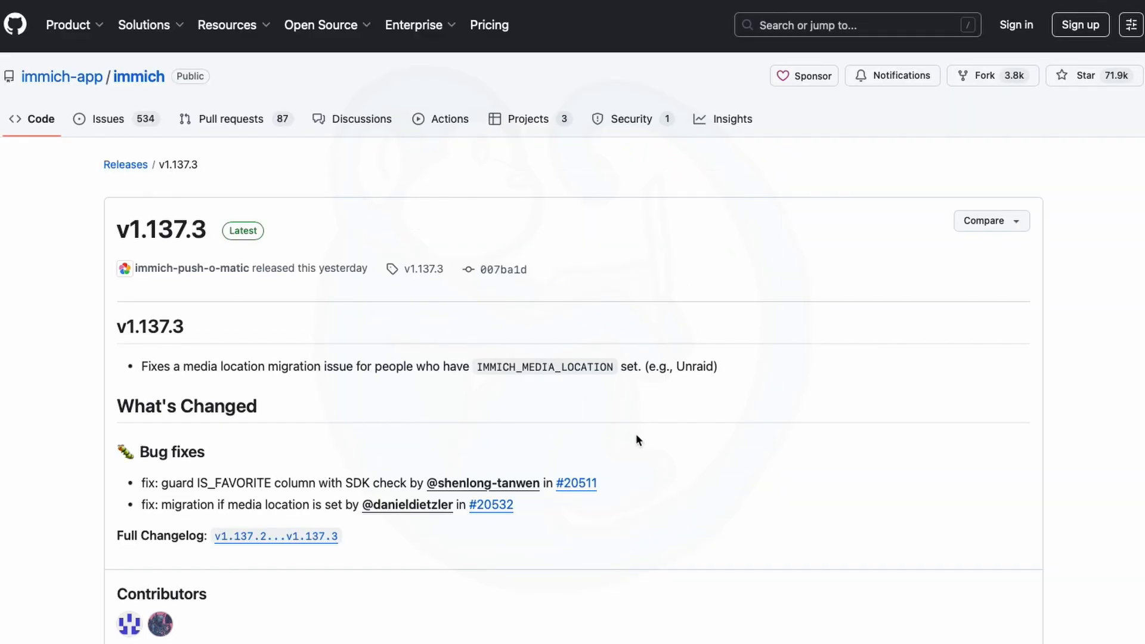
scroll(down, 3)
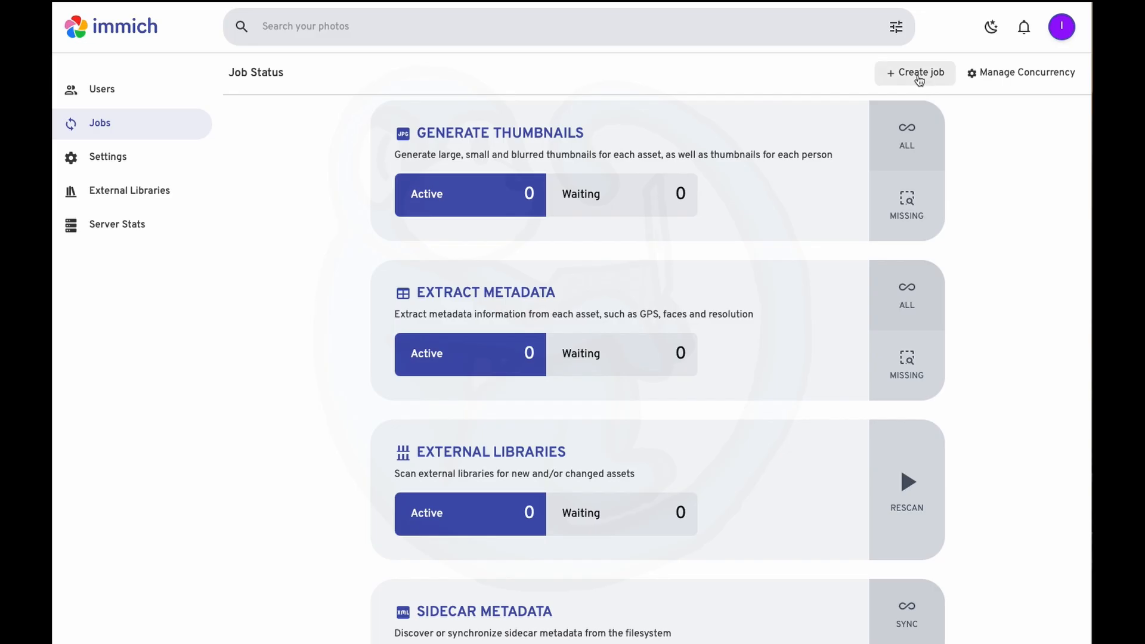
Create and confirm a Create Database Dump job from the Jobs page.
click(914, 73)
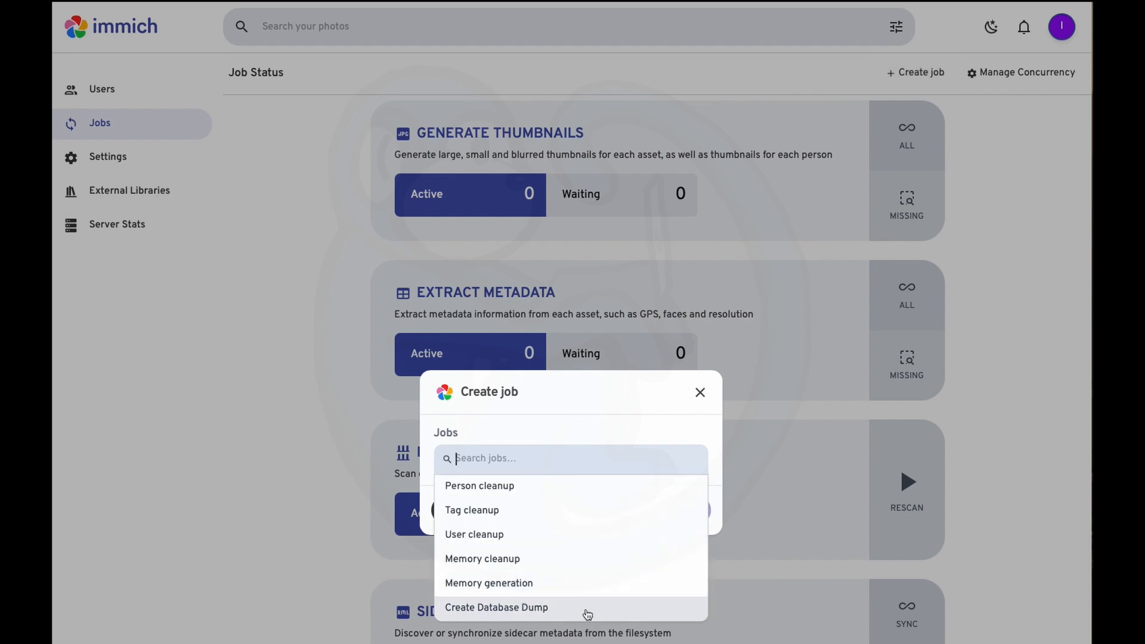
click(496, 607)
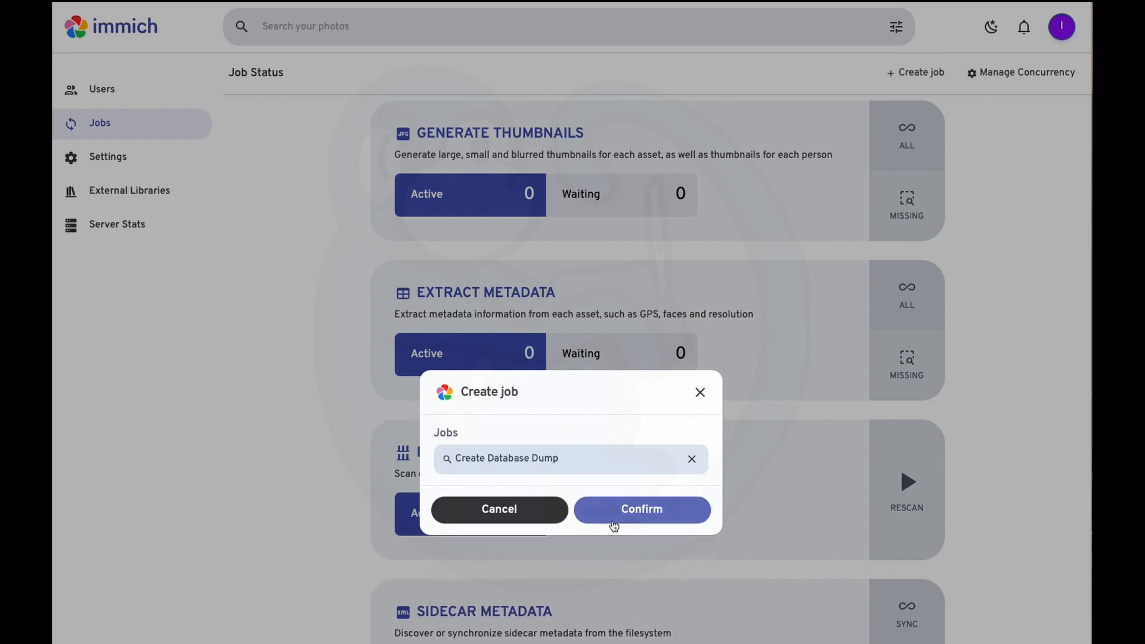
click(641, 509)
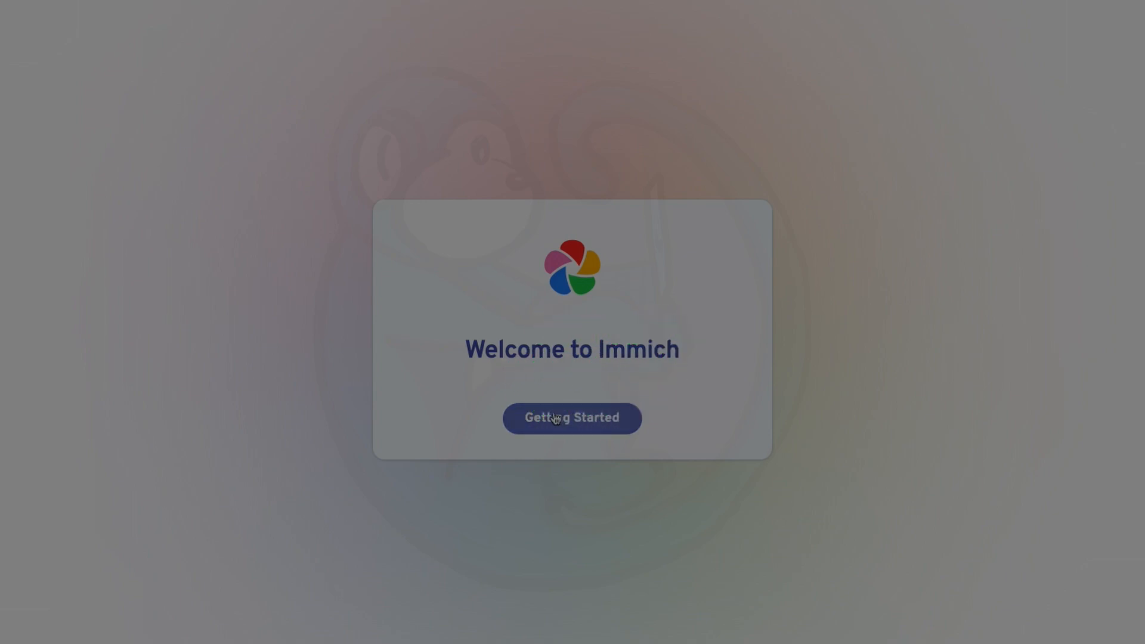
mouse_move(554, 422)
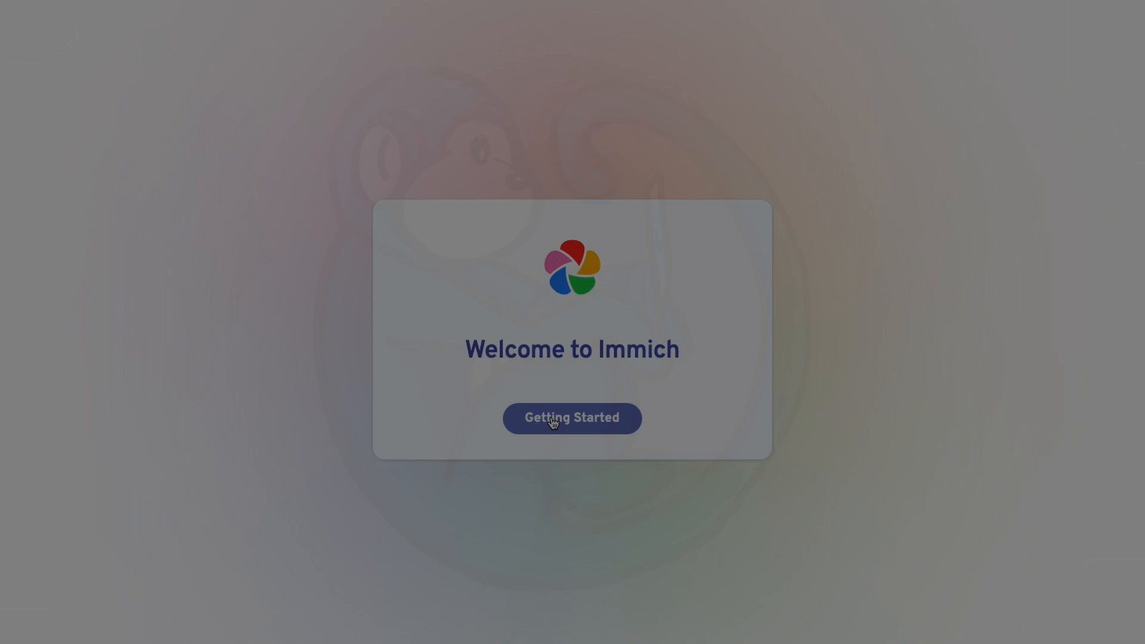
Start Immich's first-time setup via Getting Started on the welcome screen.
click(571, 418)
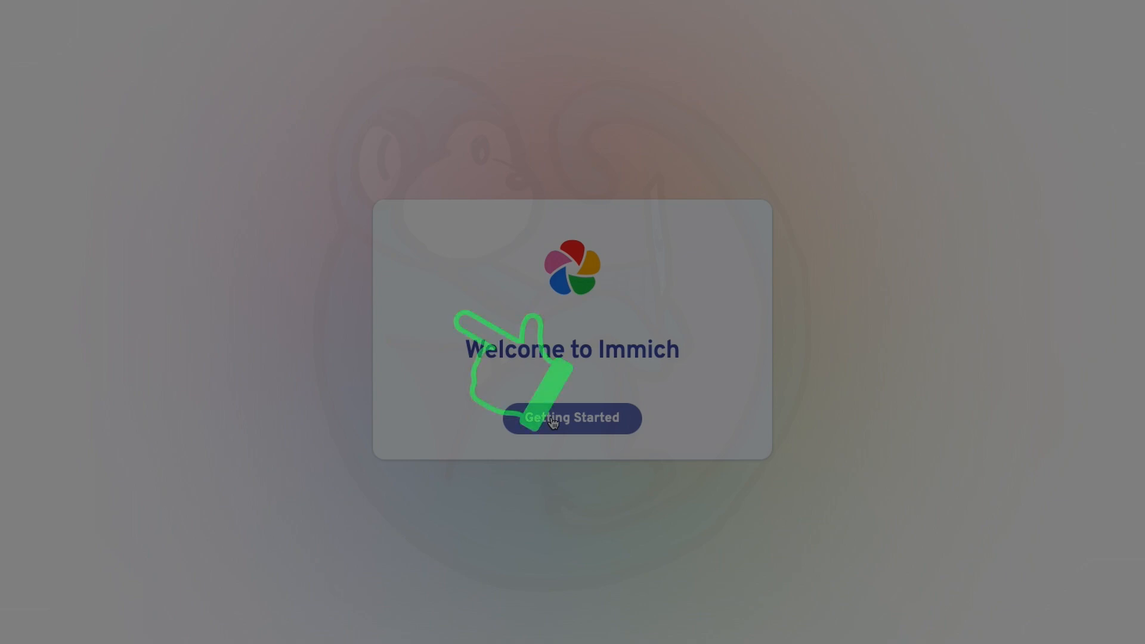